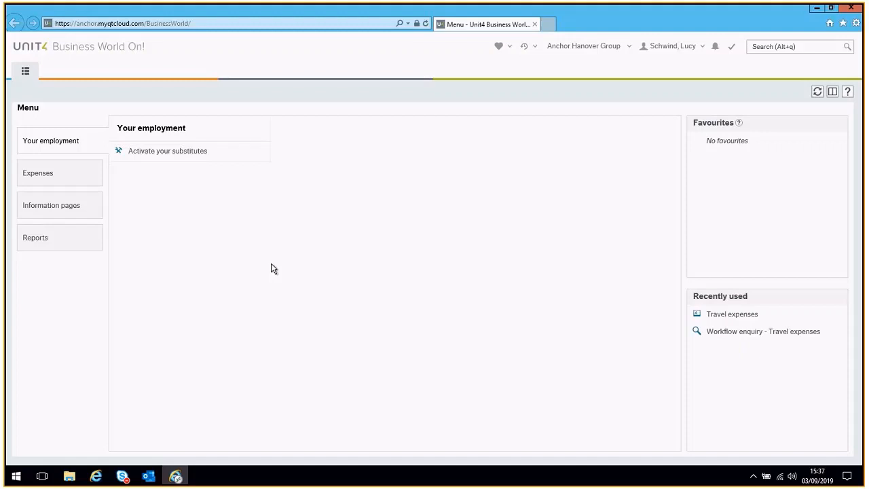
mouse_move(71, 169)
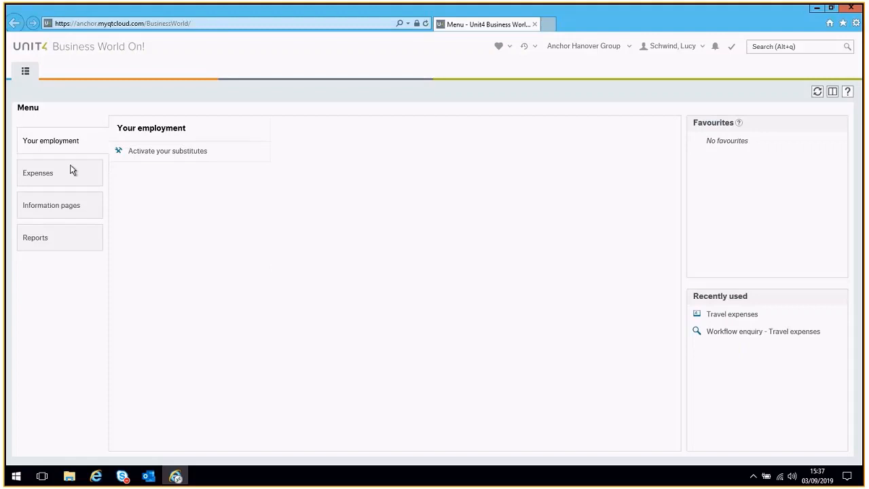
mouse_move(71, 226)
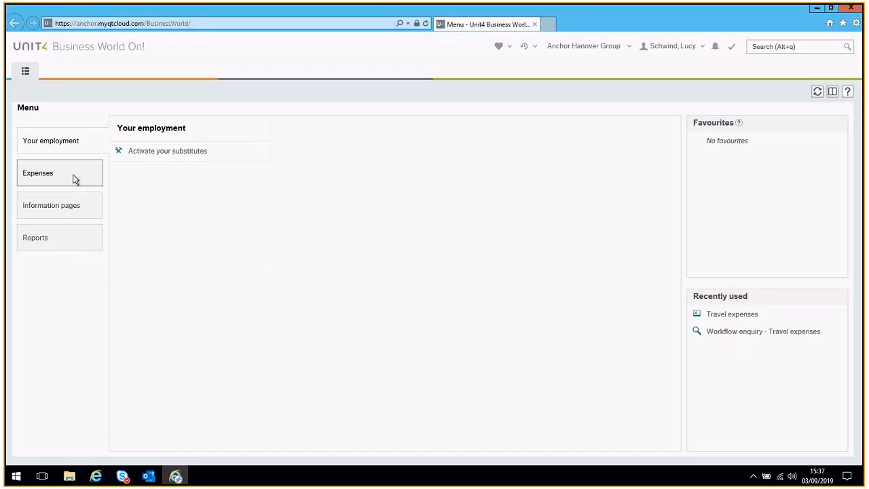
Step: Show the Expenses section of the main menu
click(60, 173)
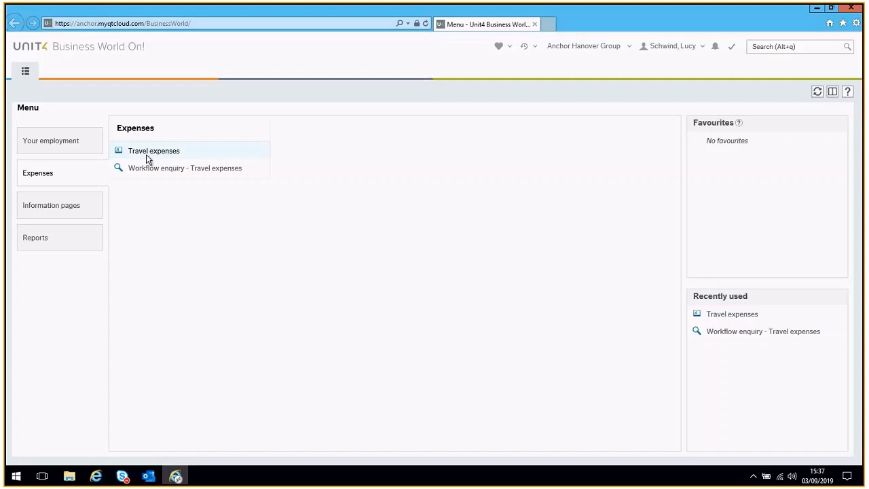
Step: Start a new Travel expenses claim with travel type Expenses (All)
click(153, 151)
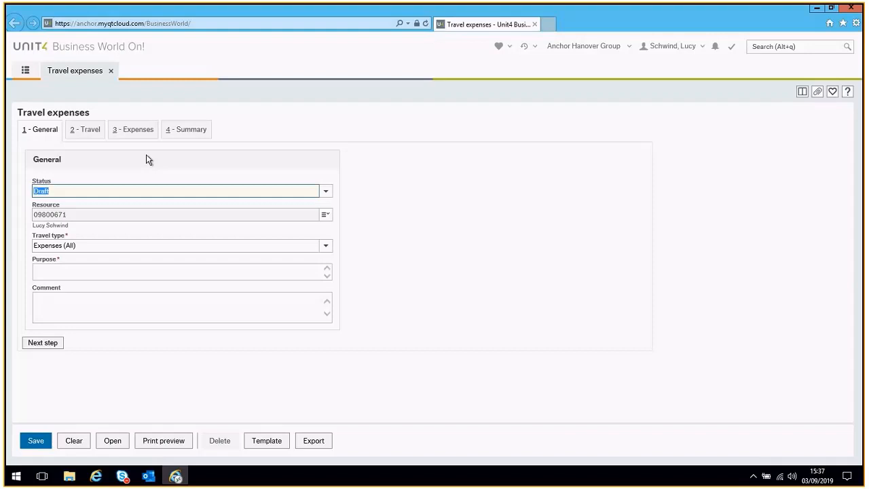
mouse_move(106, 178)
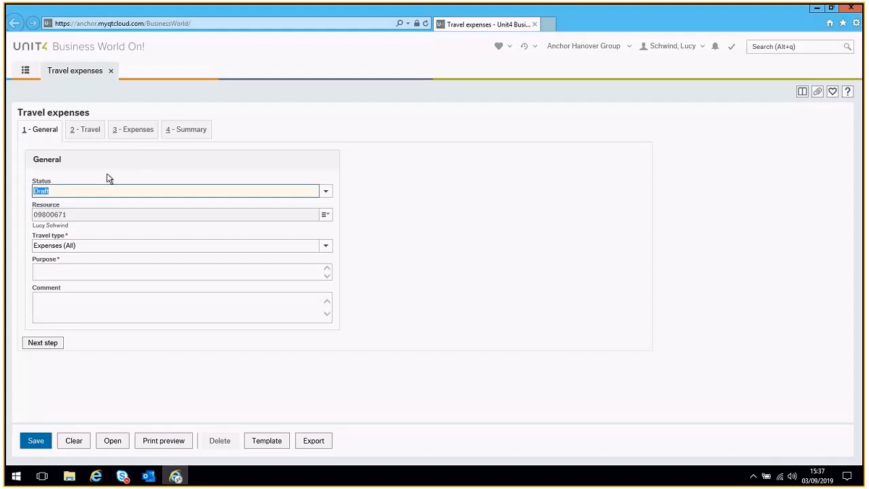
mouse_move(92, 197)
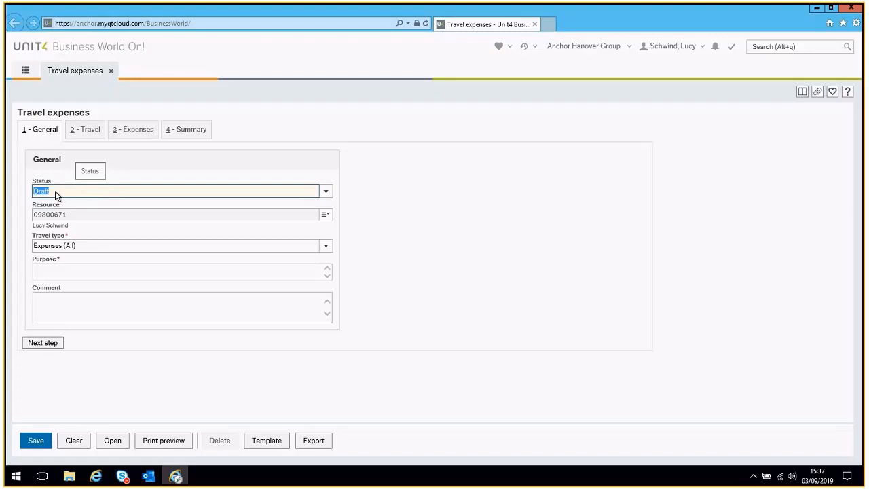
mouse_move(60, 218)
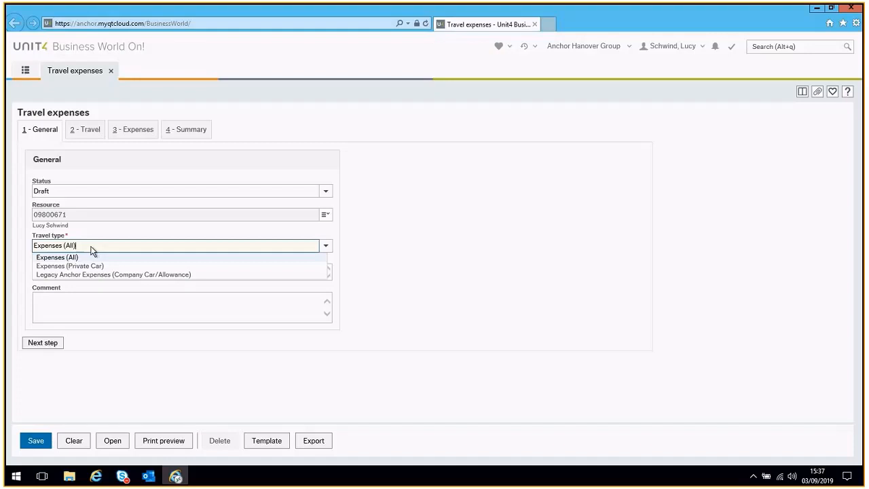
mouse_move(87, 261)
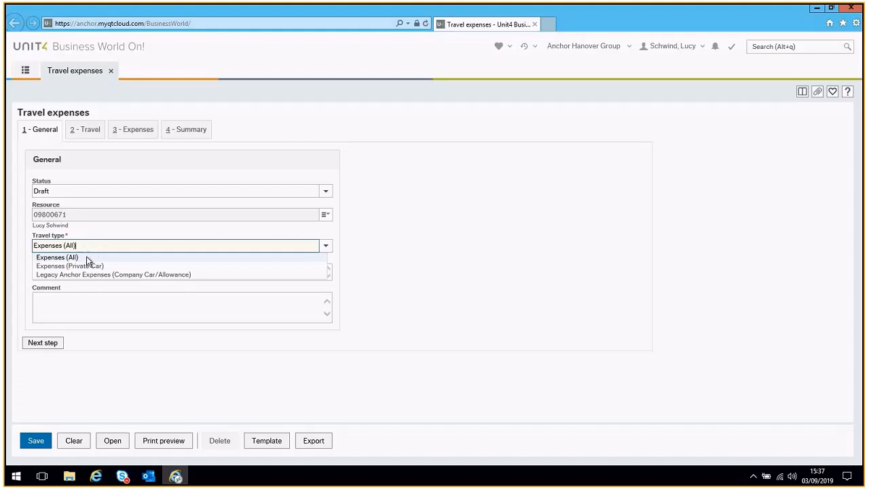
mouse_move(71, 260)
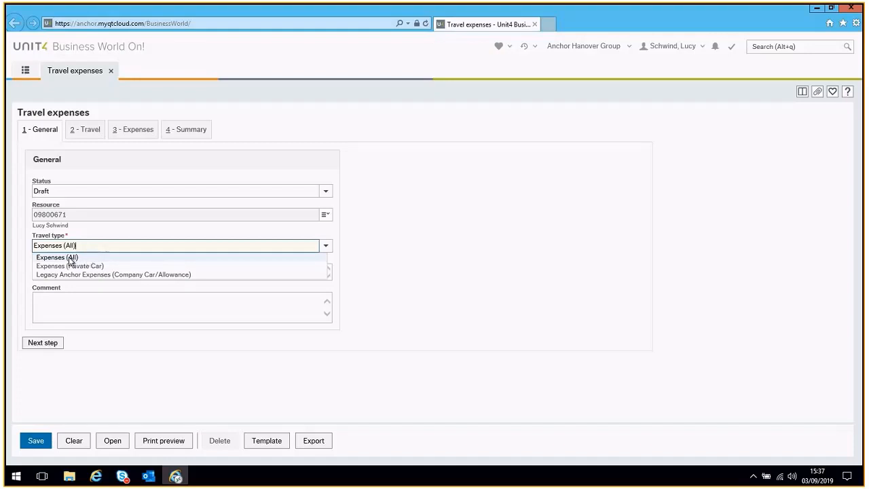
click(57, 258)
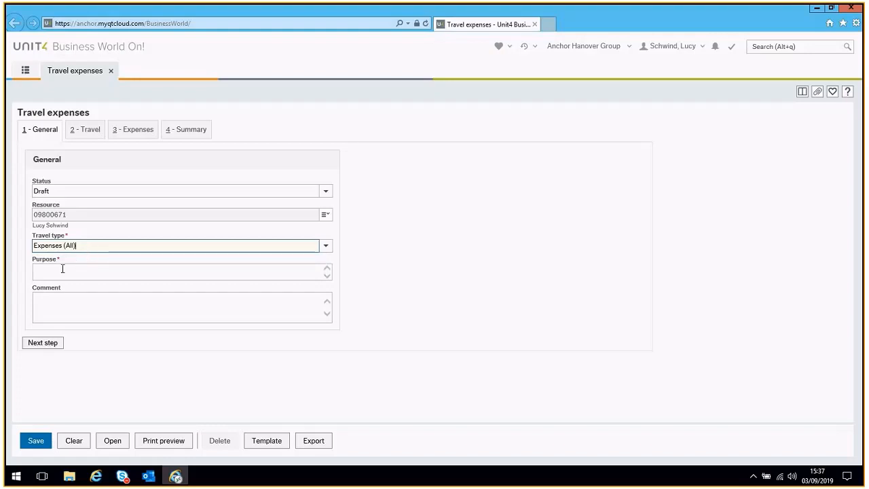
Step: Enter purpose 'Mileage and Expenses for August 2019' and comment '01/08/19 - 31/08/19'
click(177, 270)
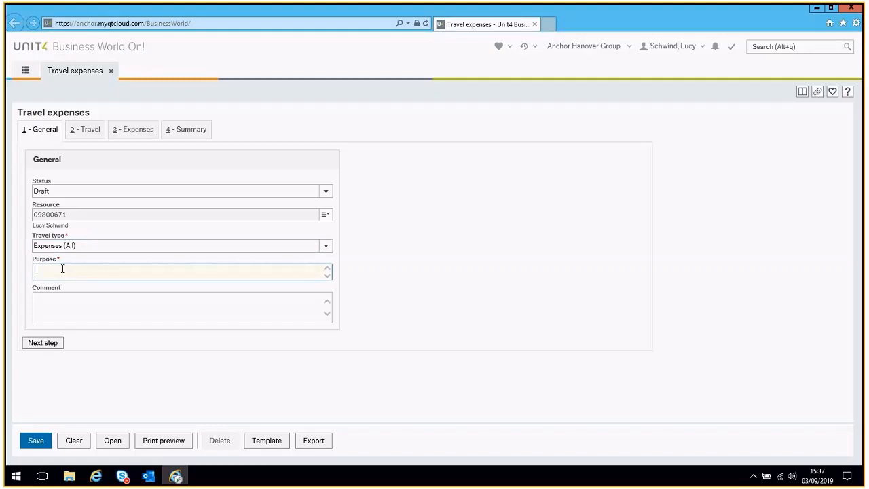
text(Mileage and Expenses)
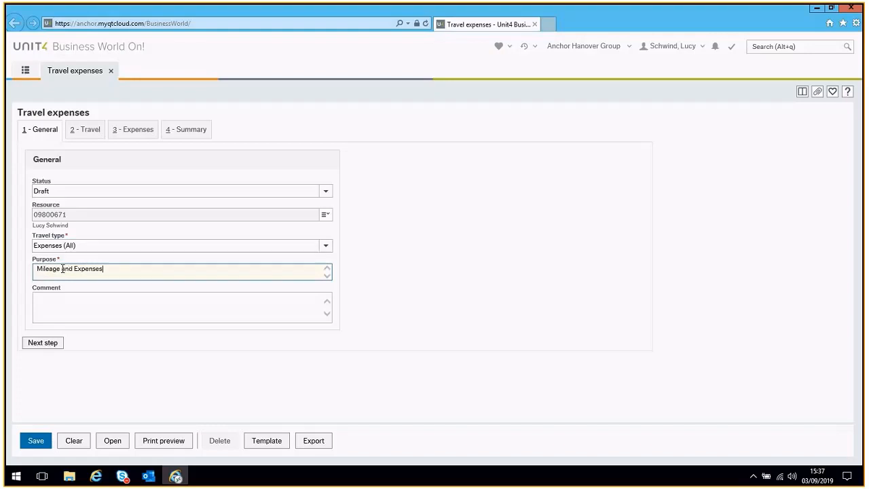
text(for August 2019)
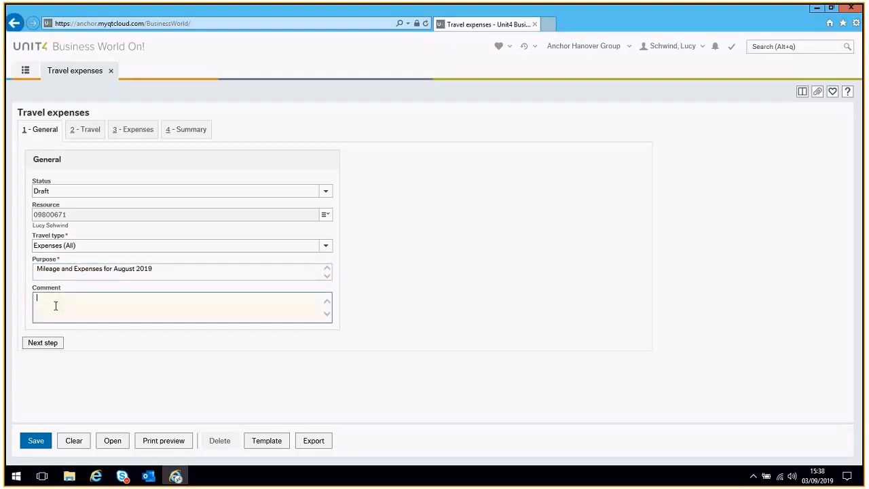
text(01/08/)
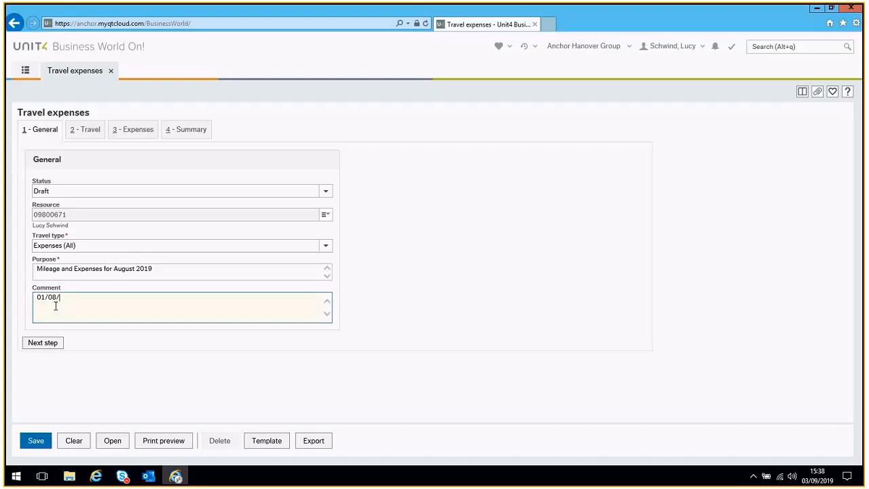
text(19 - 31/08/19)
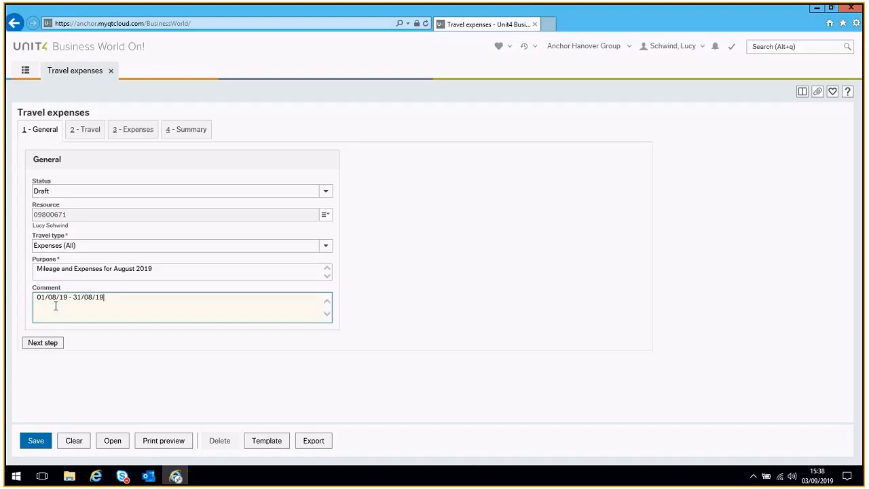
mouse_move(148, 339)
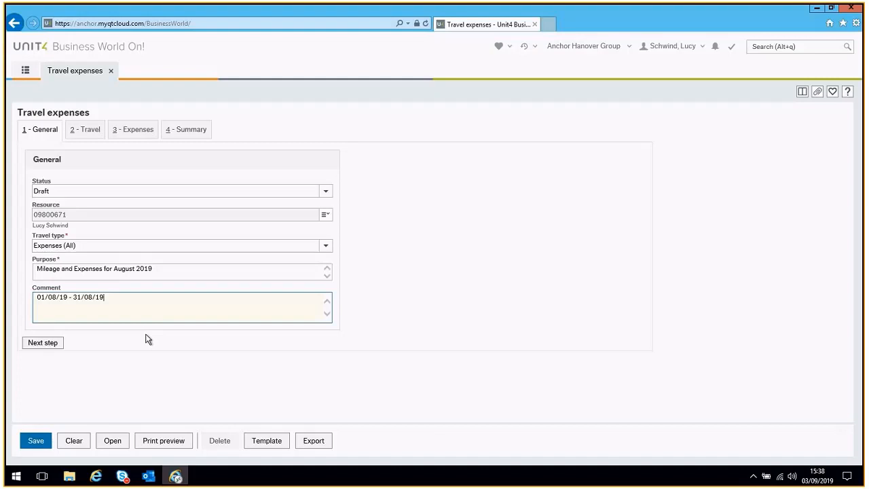
mouse_move(138, 339)
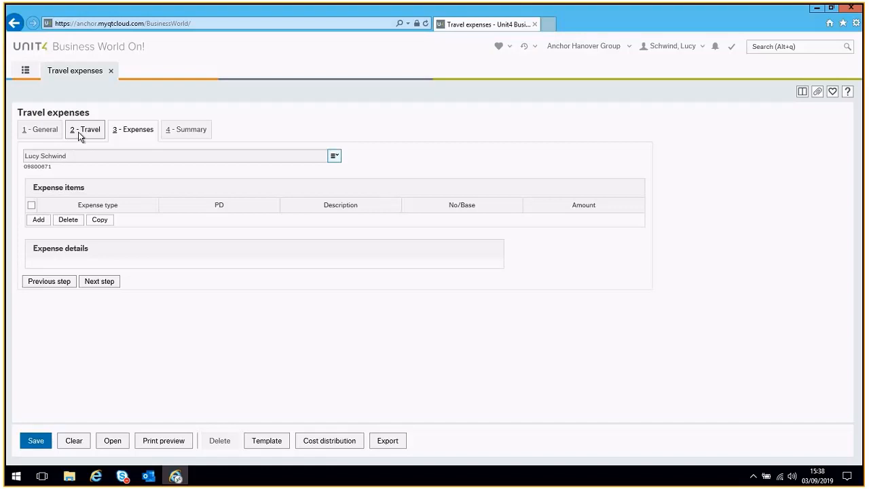
mouse_move(107, 138)
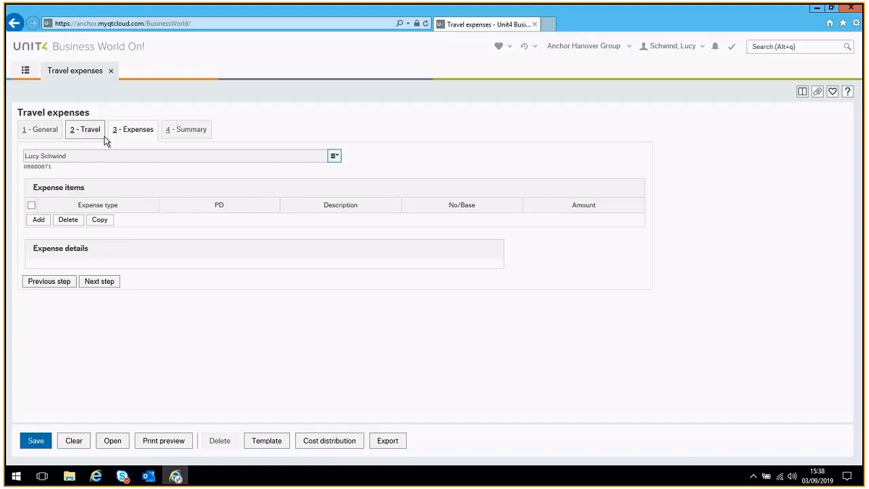
Step: Move to the 3 - Expenses step and add a new blank expense item
click(133, 129)
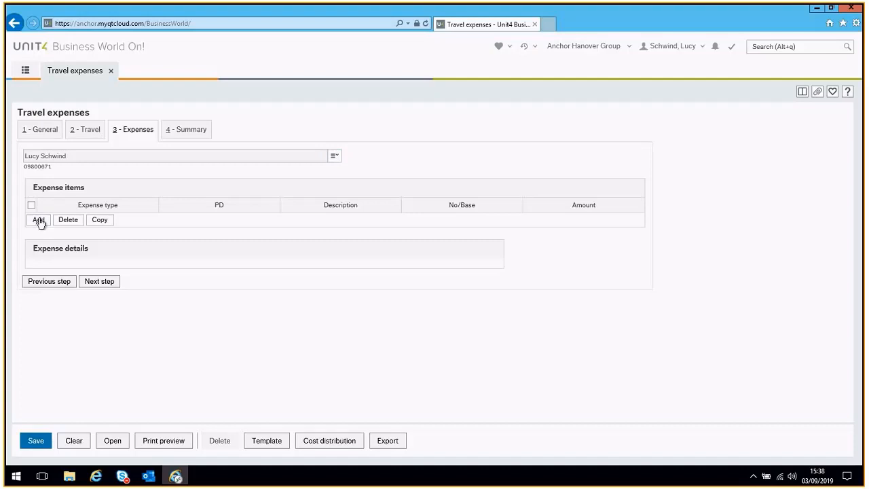
click(38, 220)
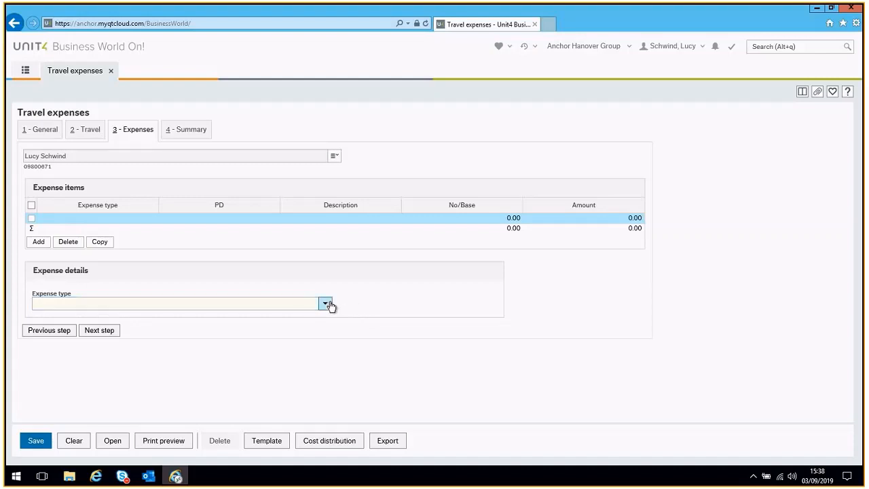
Step: Set the expense type to Private Mileage with Car Allowance and select its placeholder description
click(326, 304)
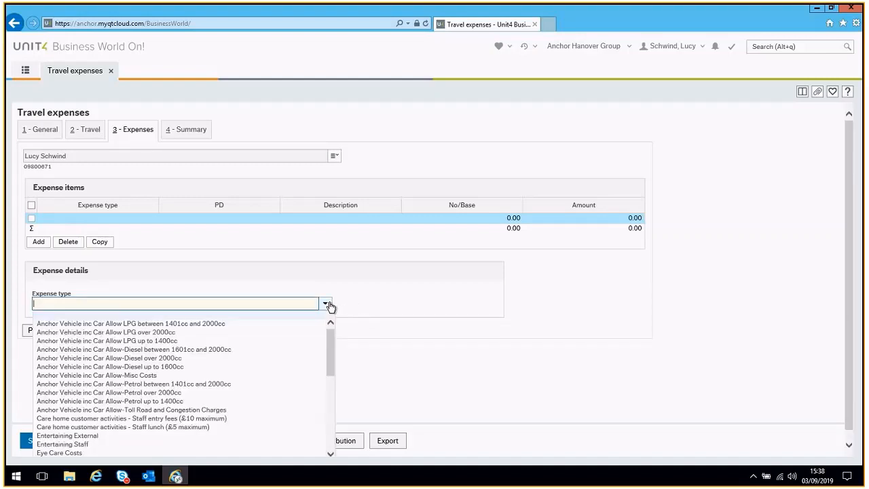
scroll(down, 3)
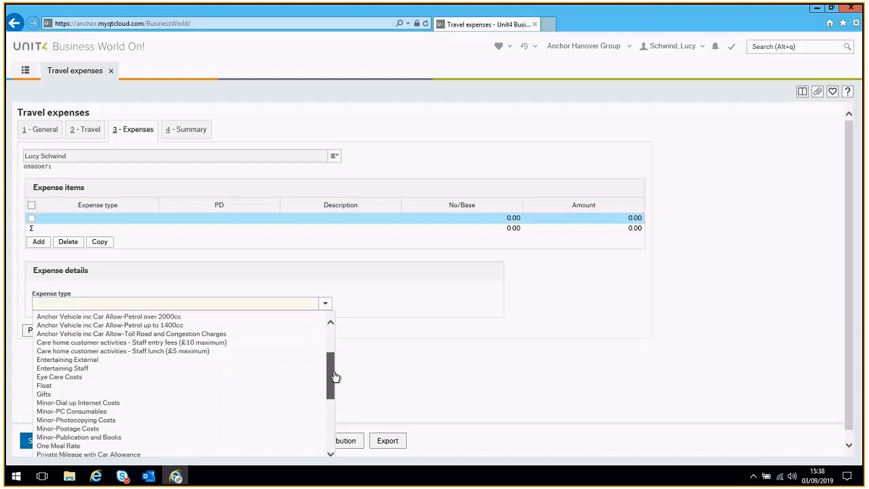
scroll(down, 3)
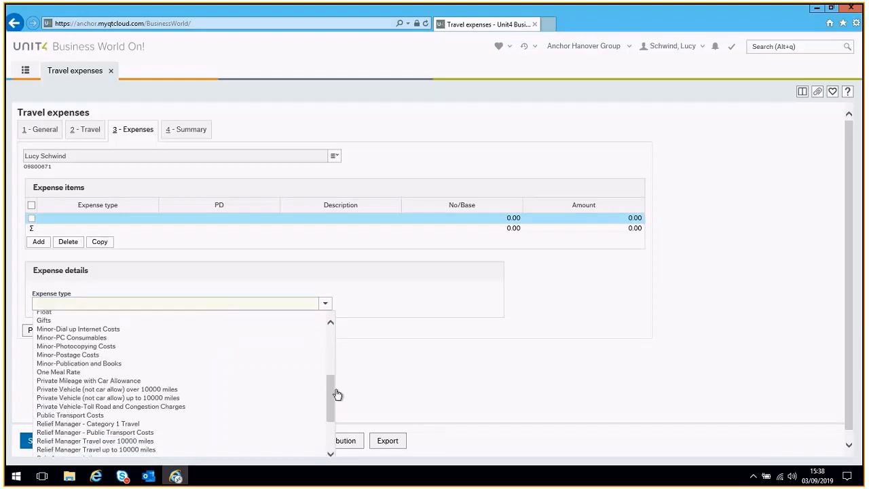
mouse_move(158, 380)
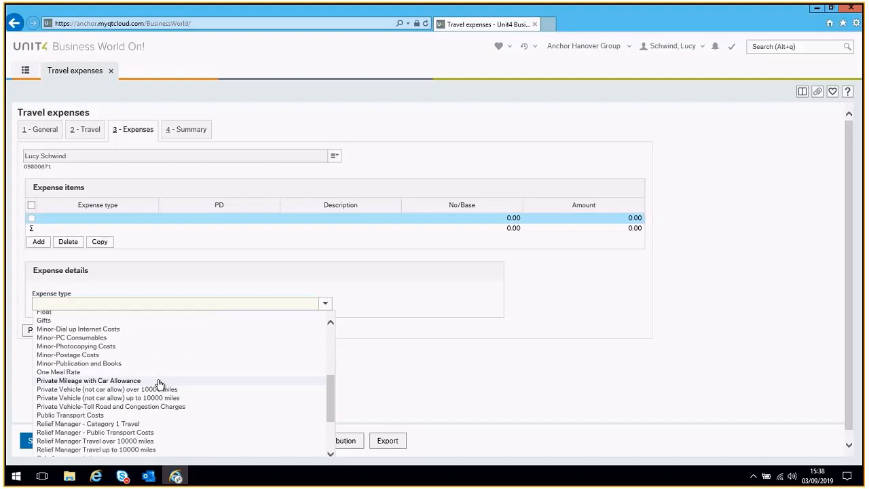
click(90, 380)
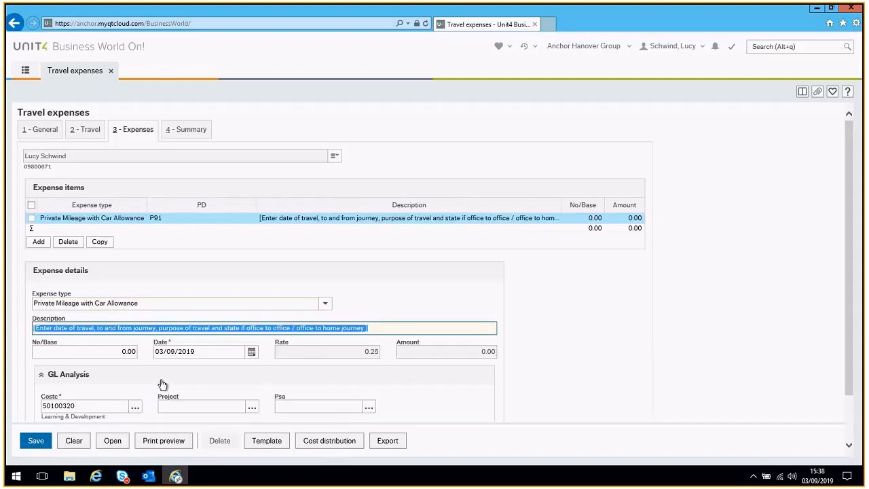
mouse_move(166, 384)
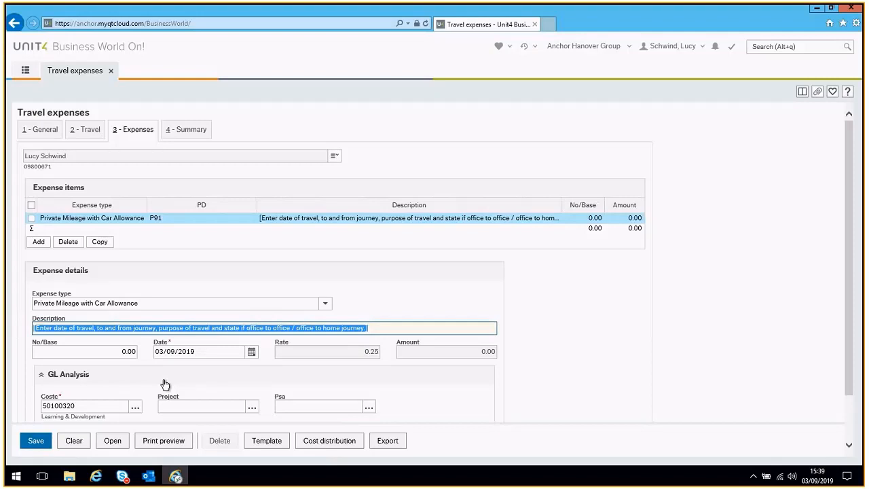
Step: Describe the mileage as Bristol to Bradford - Team Meeting - Home to Office, 210 miles on 05/08/2019, then add another item
text(05/08/2019 - Bristol to Brad)
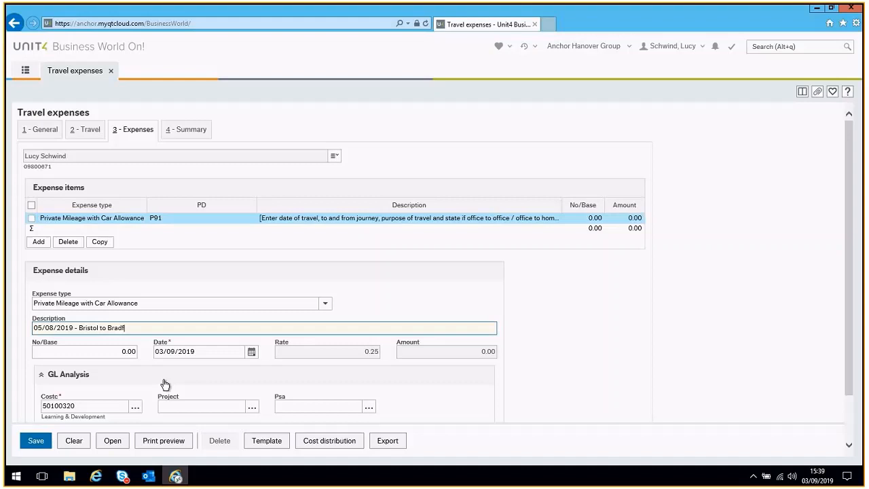
text(ford - Team)
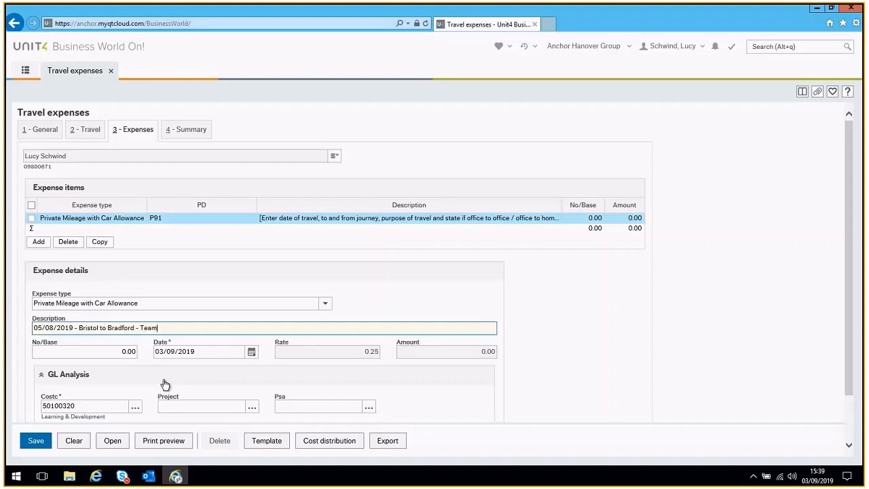
text(Meeting -)
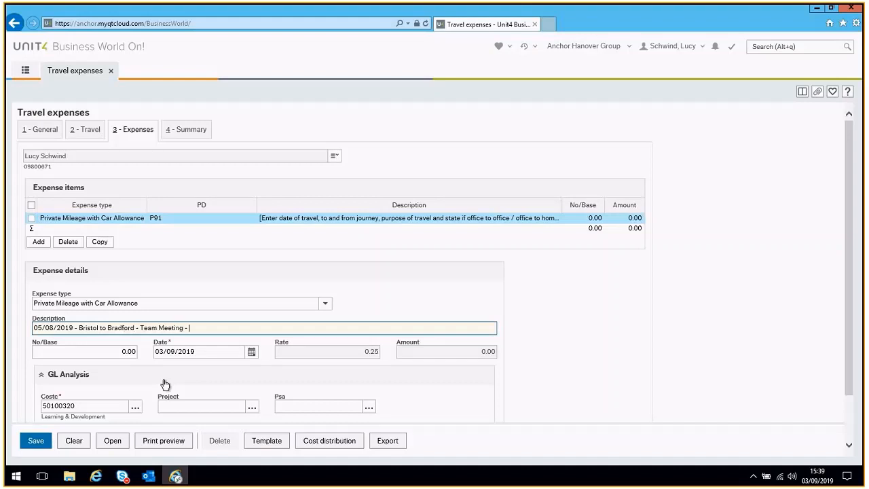
text(Home to Office)
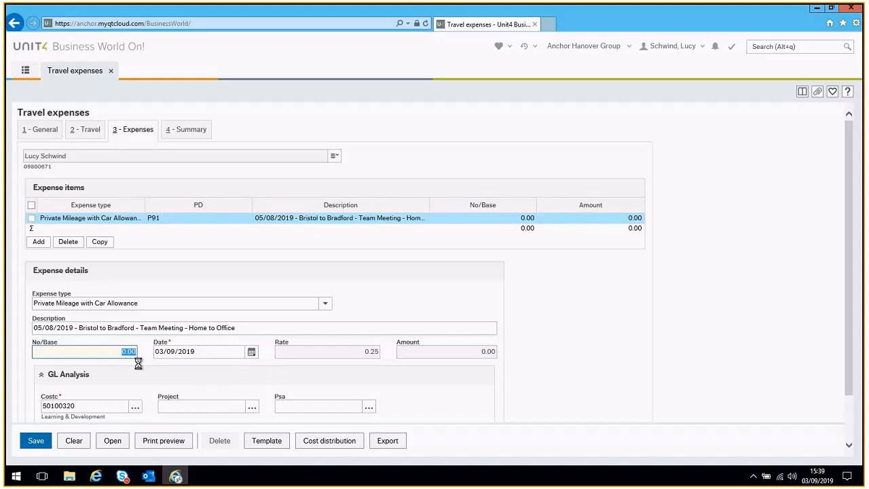
text(2)
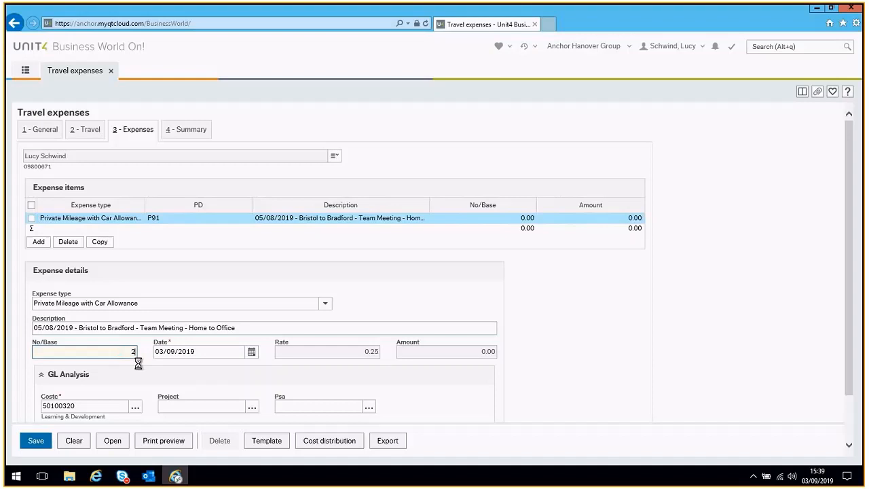
text(210.00)
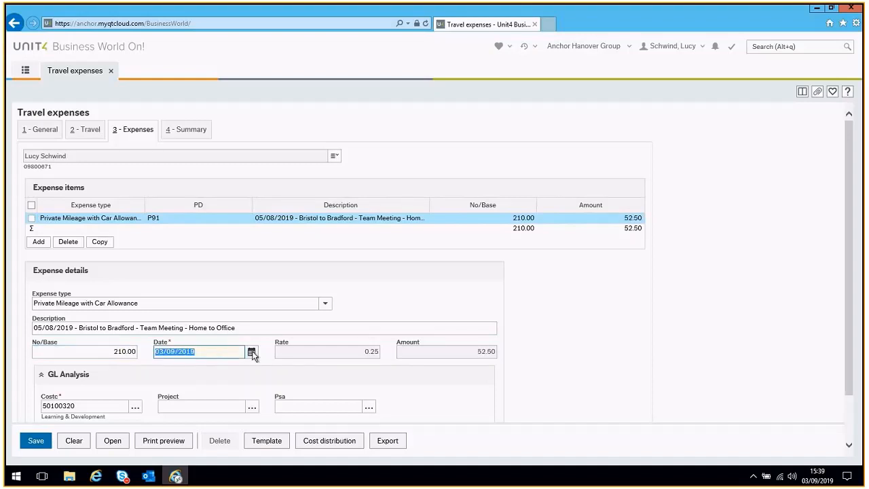
click(251, 352)
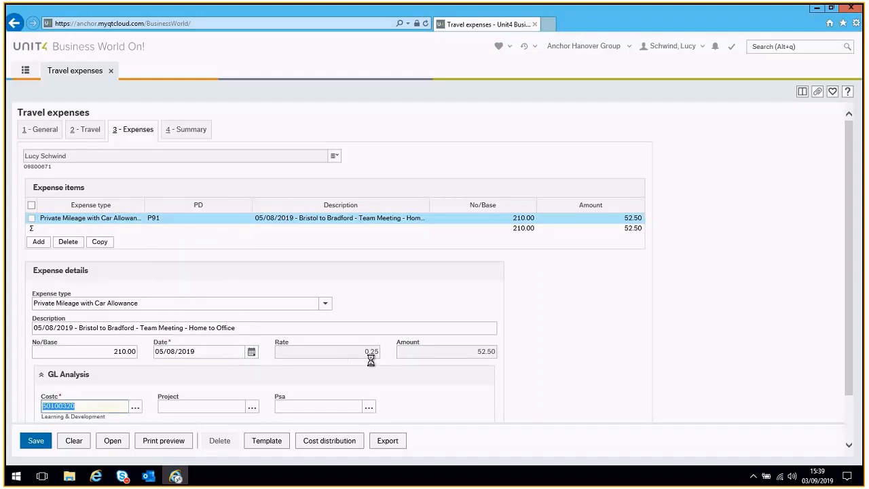
mouse_move(492, 360)
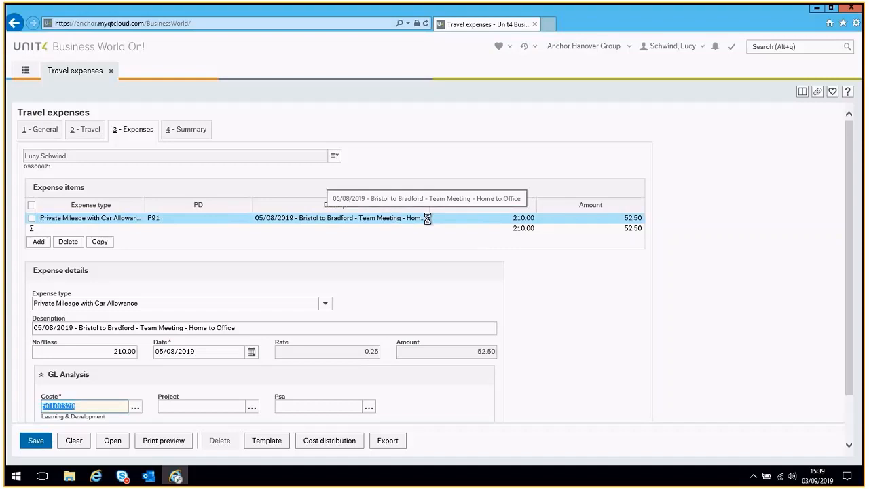
scroll(down, 3)
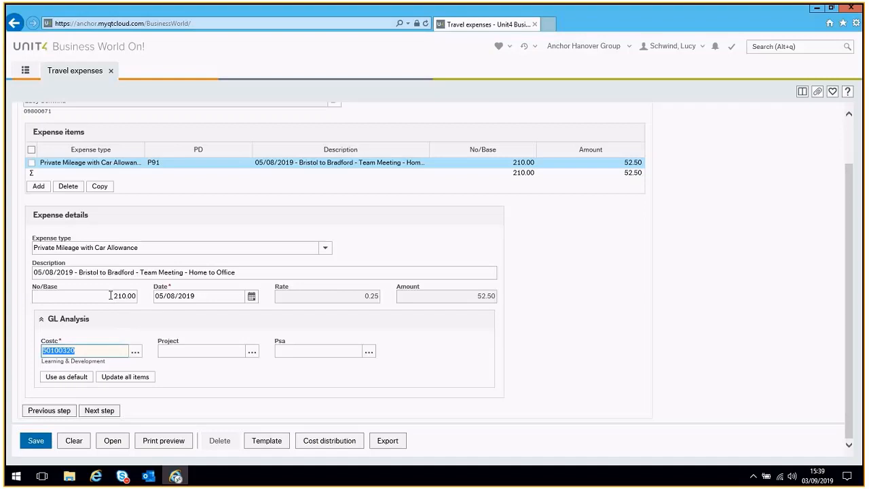
click(38, 186)
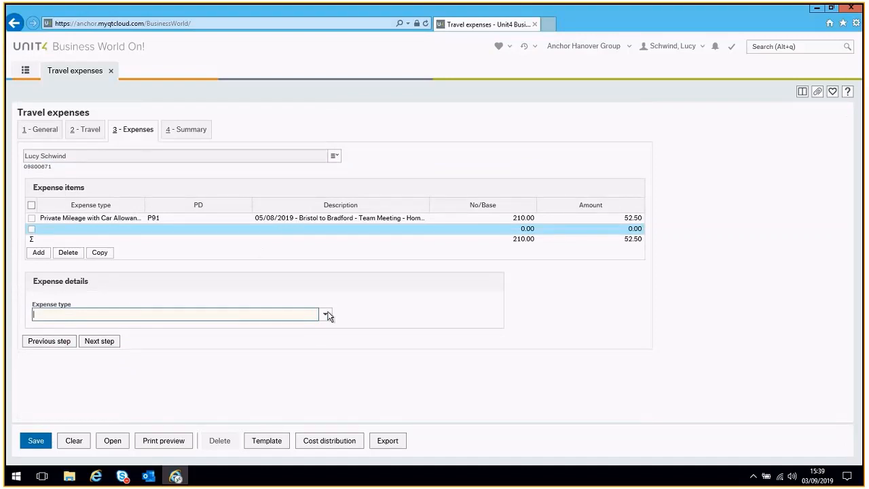
Step: Set the second item's expense type to Travel-Car Parking Private Vehicle
click(327, 316)
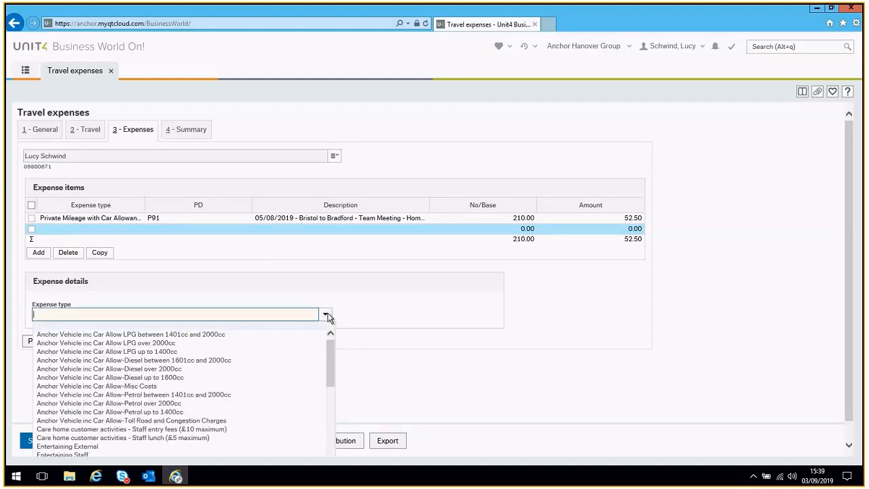
mouse_move(330, 351)
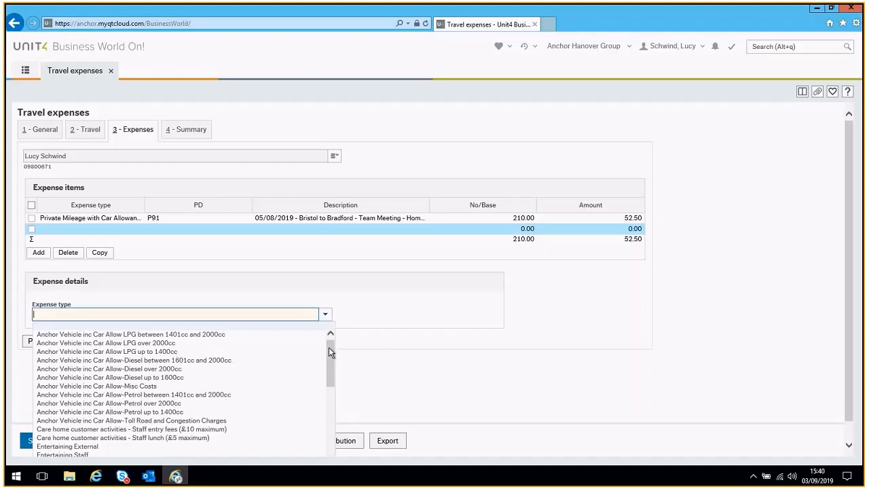
scroll(down, 3)
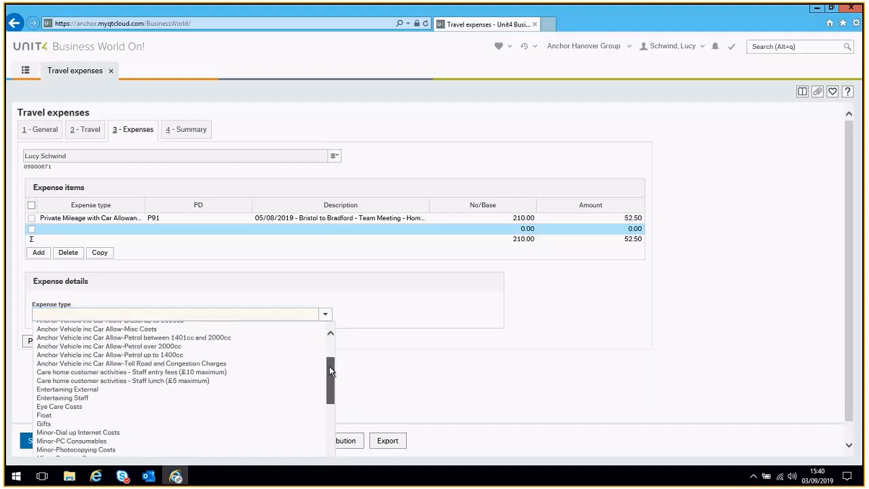
scroll(down, 3)
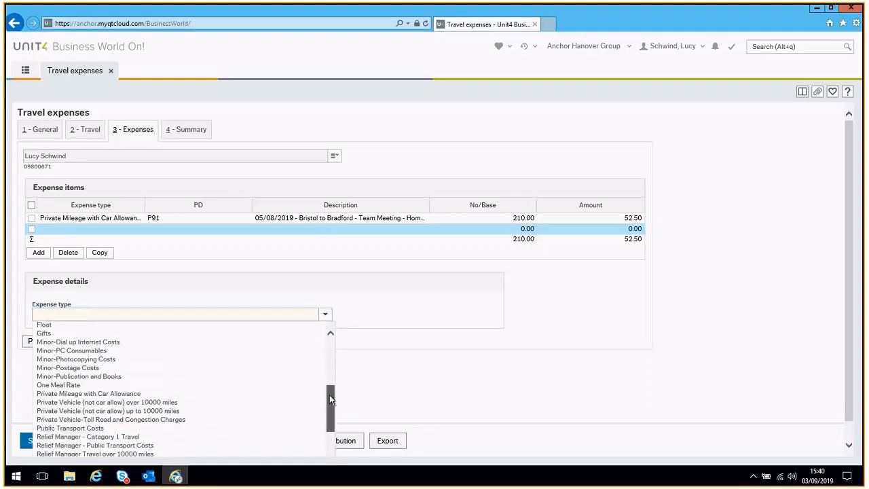
scroll(down, 3)
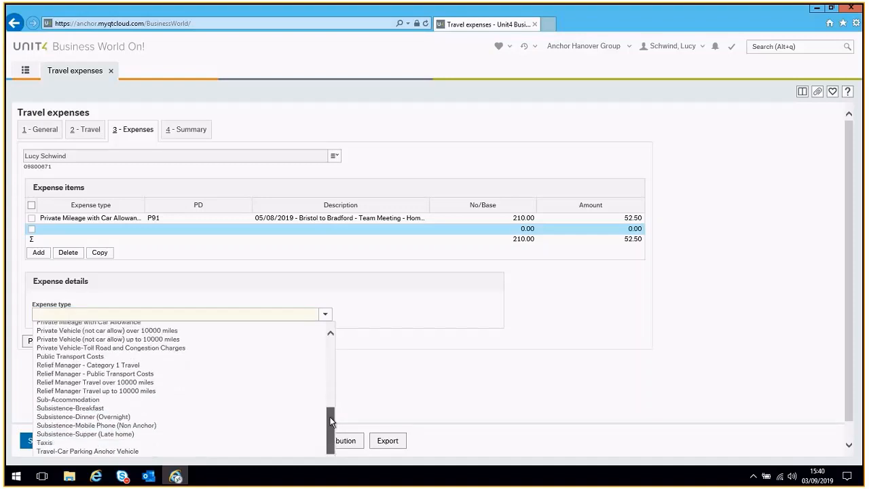
scroll(down, 3)
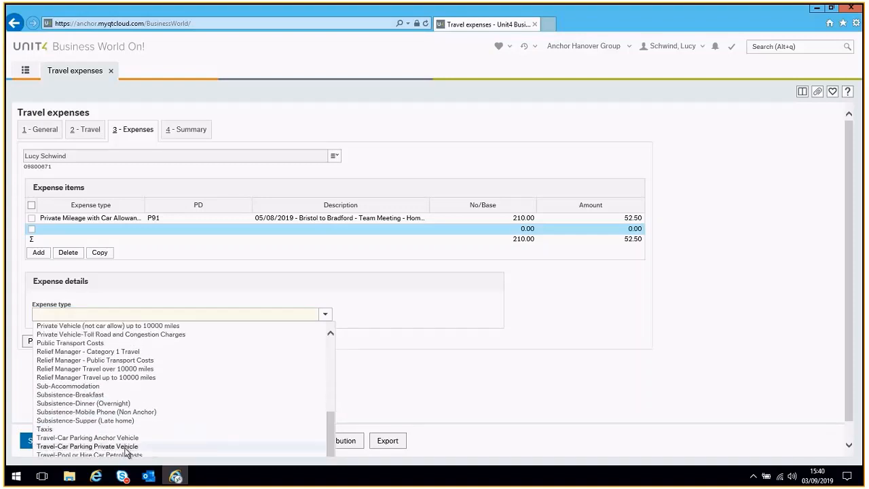
click(87, 446)
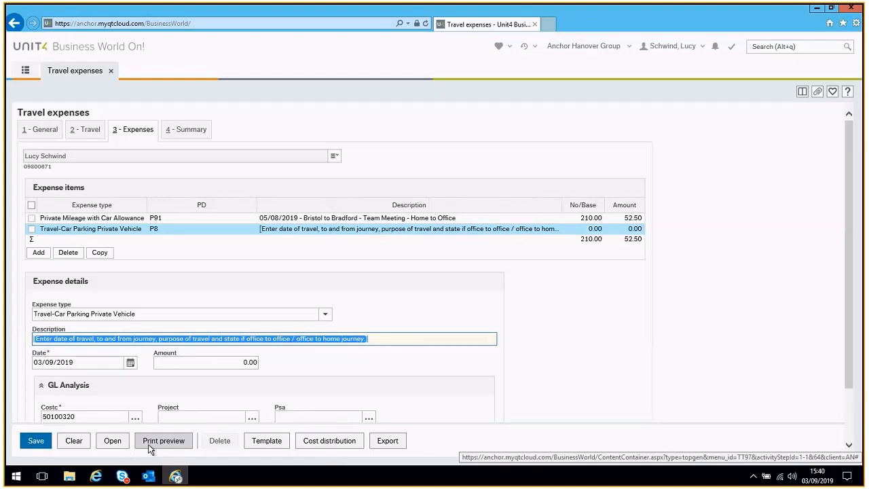
Step: Describe the parking as Bristol to Bradford - Team Meeting, dated 05/08/2019, amount 5.00
text(05/08/19 - B)
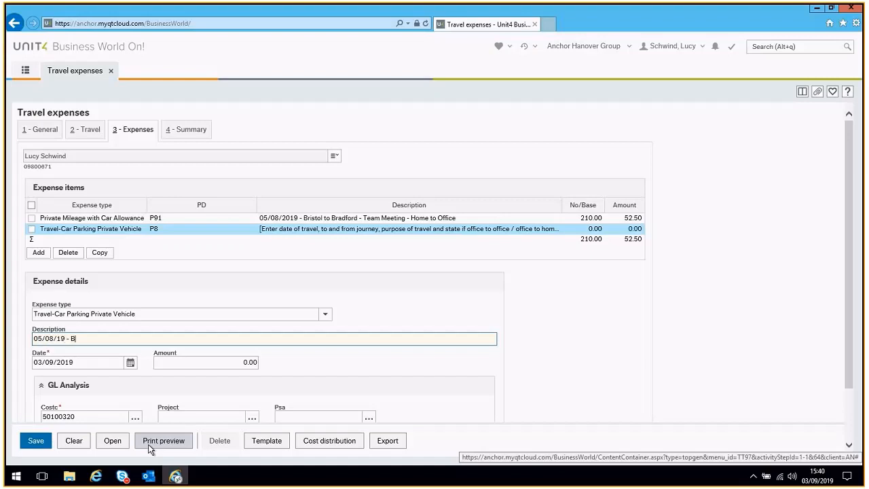
text(ristol to Bradford)
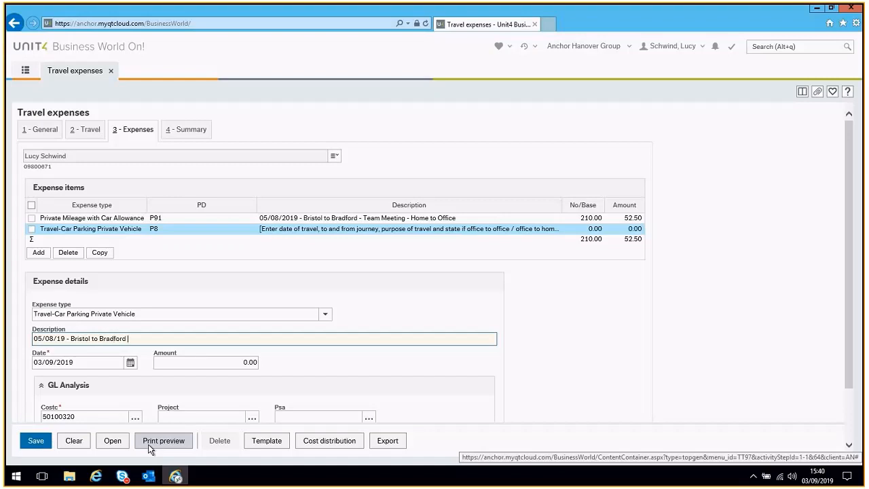
text(_)
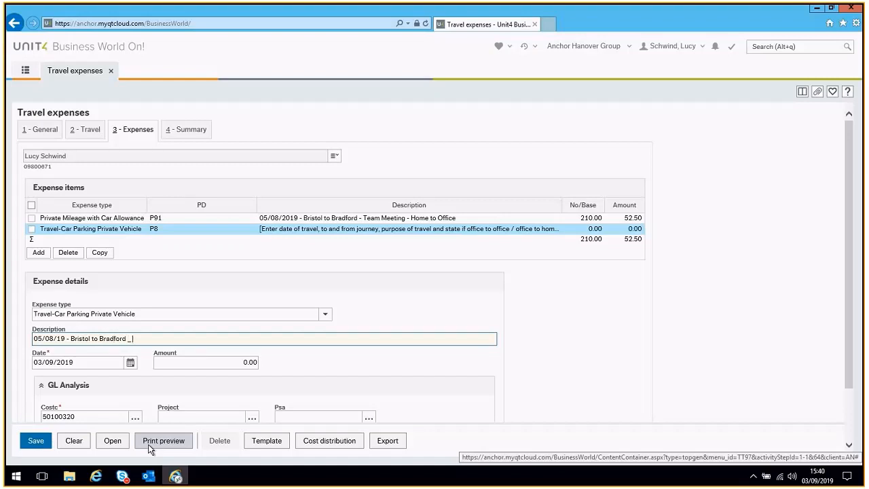
text(Team Meeting - Home to Office)
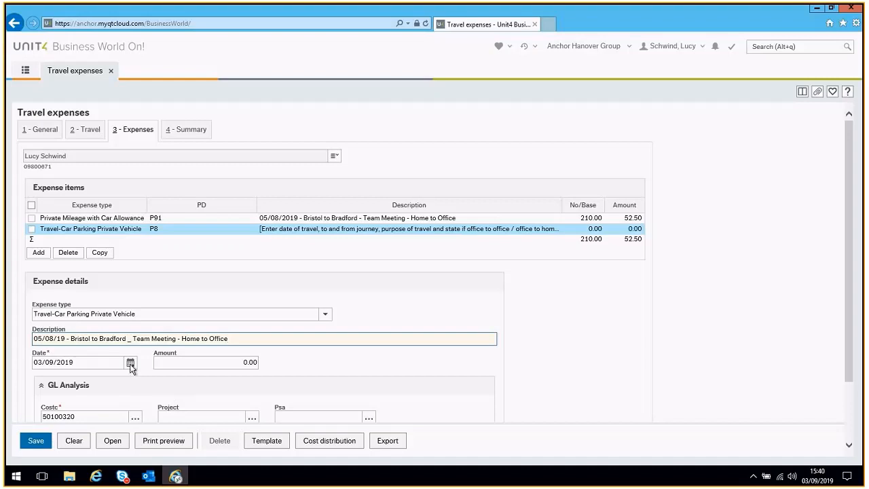
click(130, 362)
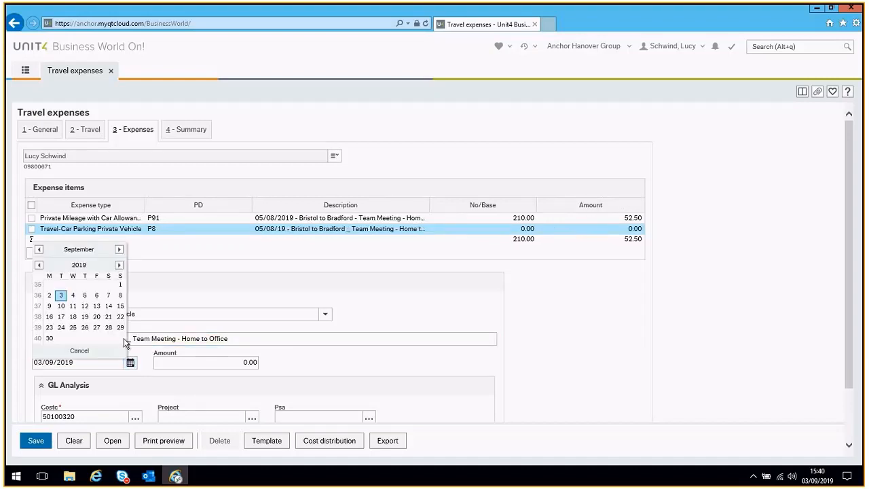
click(38, 250)
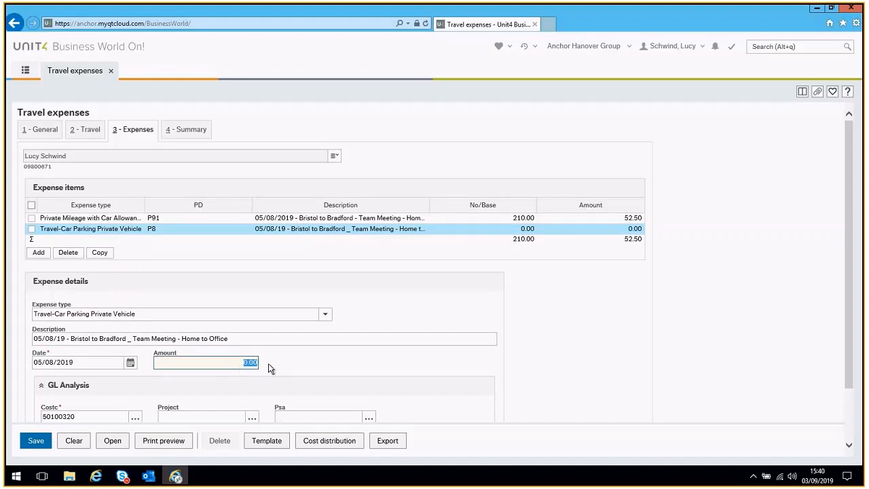
text(5.)
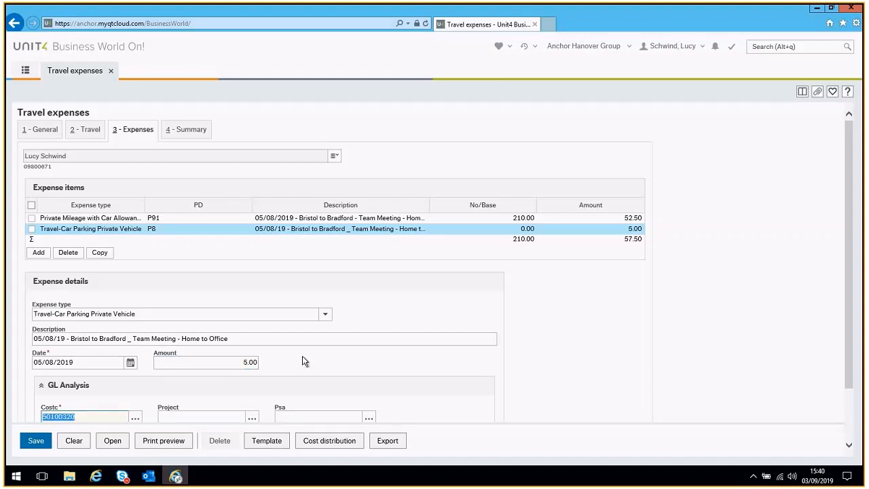
mouse_move(603, 235)
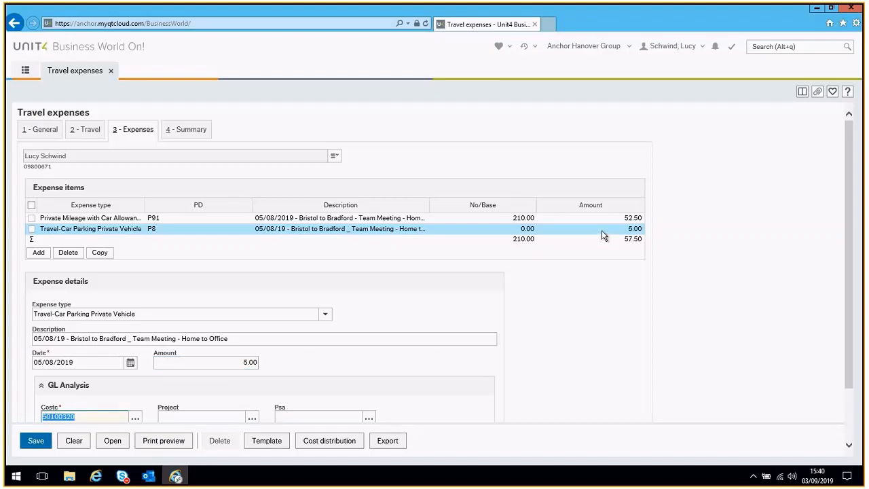
mouse_move(494, 300)
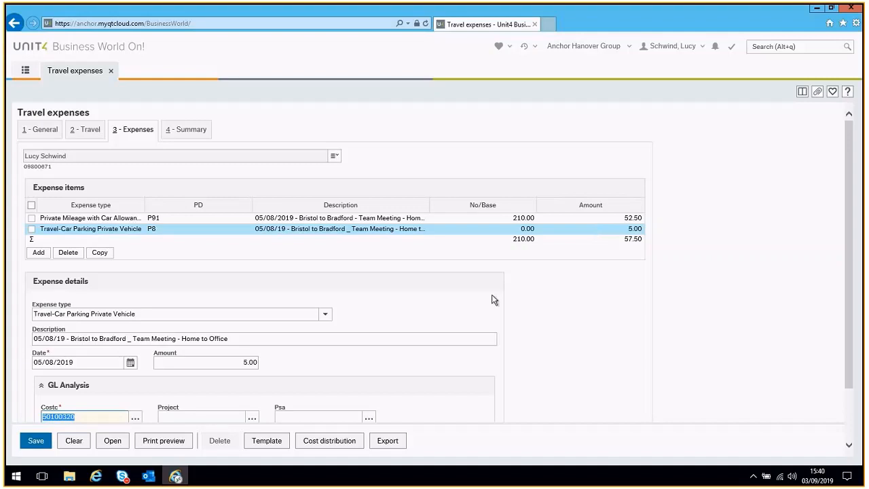
scroll(down, 3)
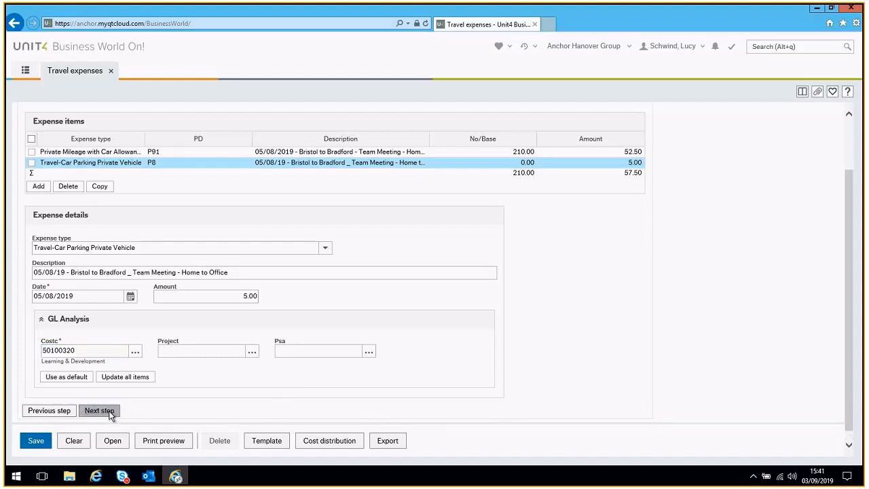
Step: Move on to the 4 - Summary step showing two items totalling 57.50
click(99, 410)
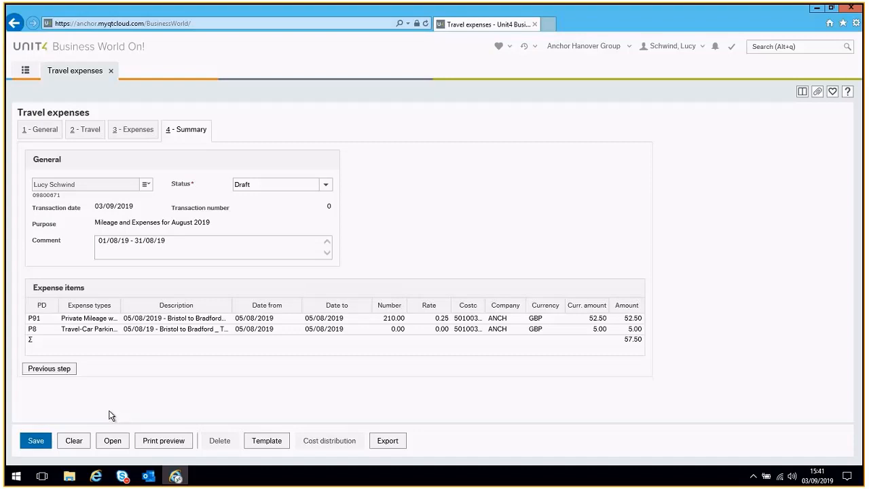
mouse_move(35, 440)
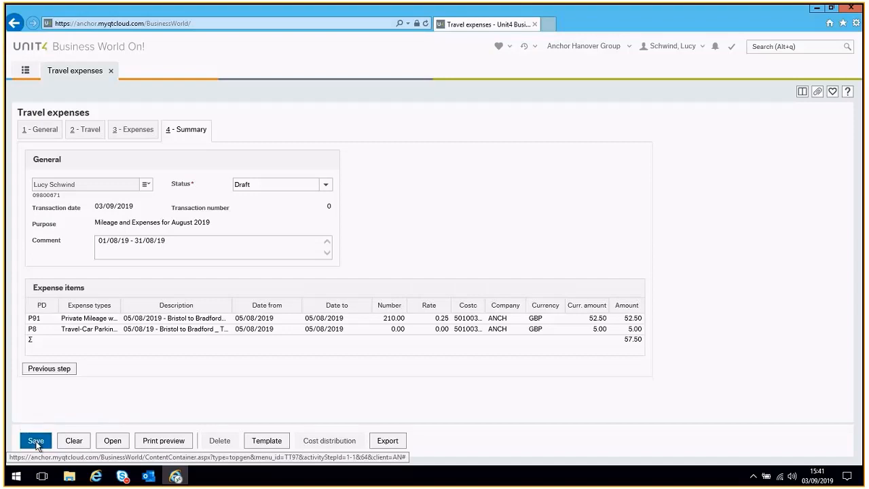
Step: Save the claim as a draft, transaction number 501779013, and acknowledge the confirmation
click(35, 440)
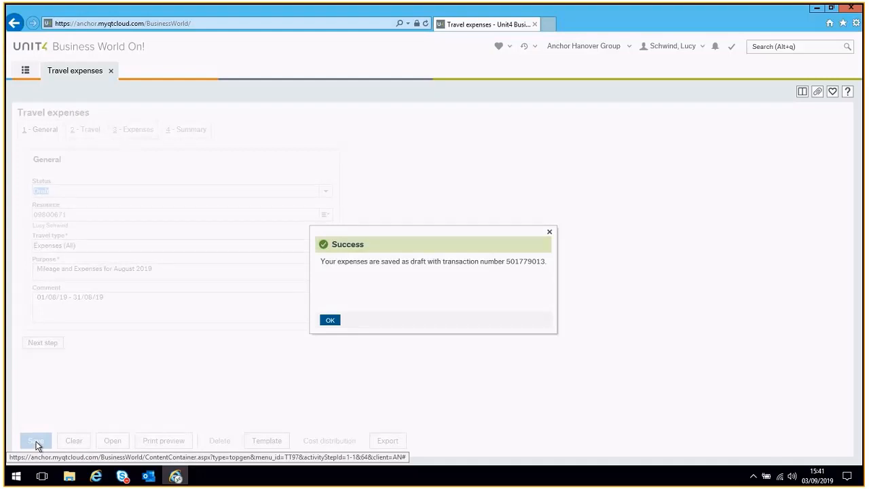
mouse_move(330, 324)
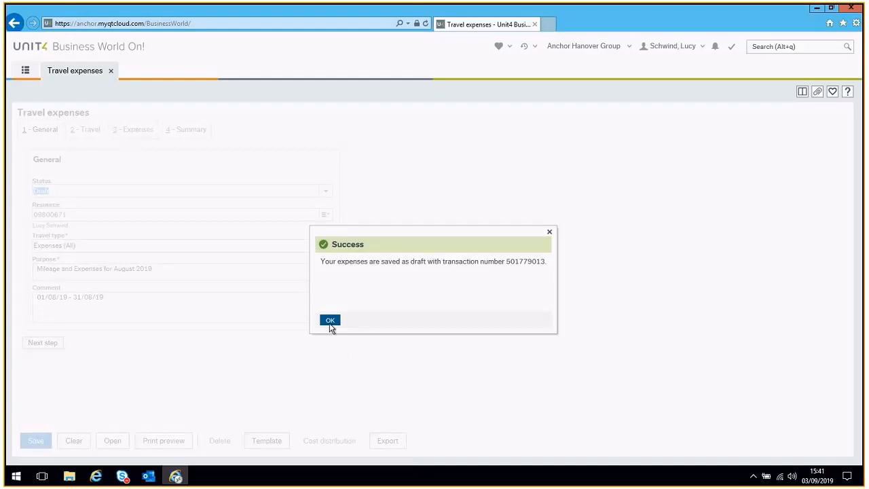
click(330, 320)
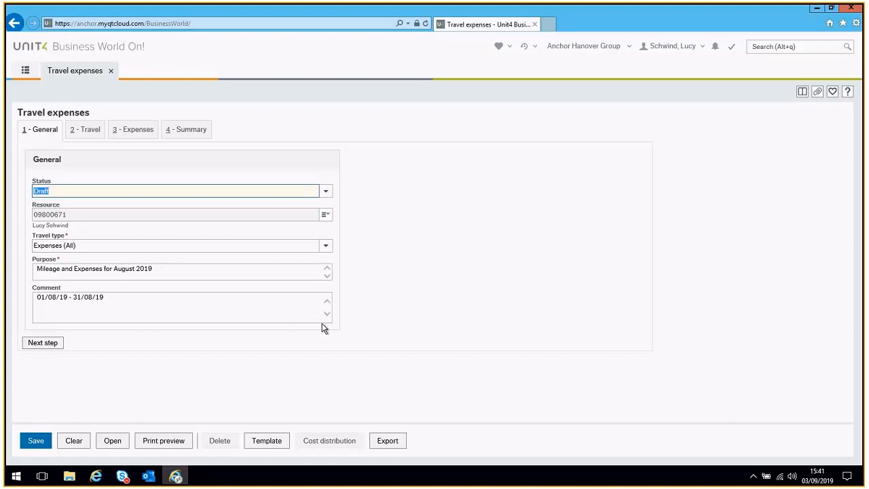
mouse_move(155, 440)
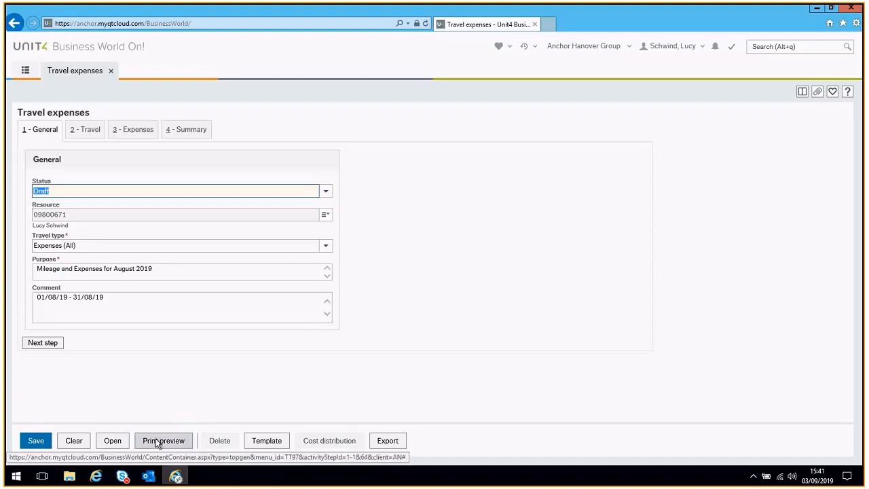
Step: Bring up the print preview of travel transaction 501779013 maximised, then its tools menu
click(163, 440)
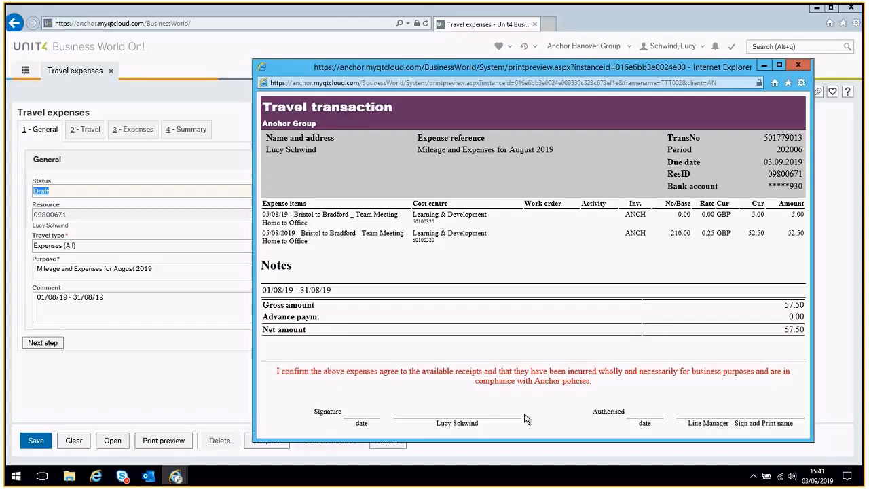
click(786, 65)
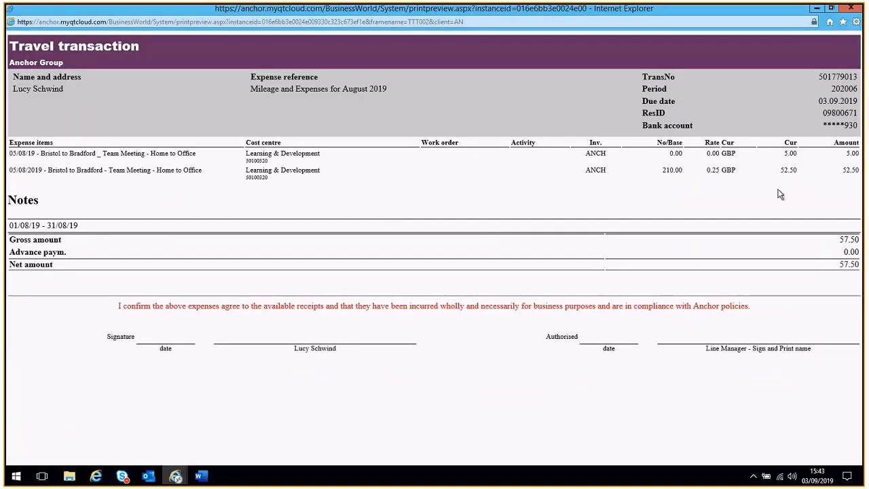
mouse_move(787, 183)
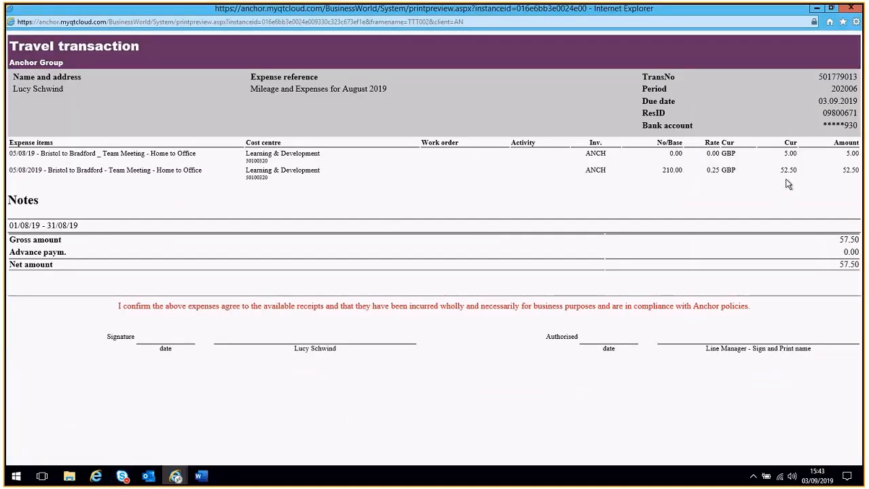
mouse_move(860, 40)
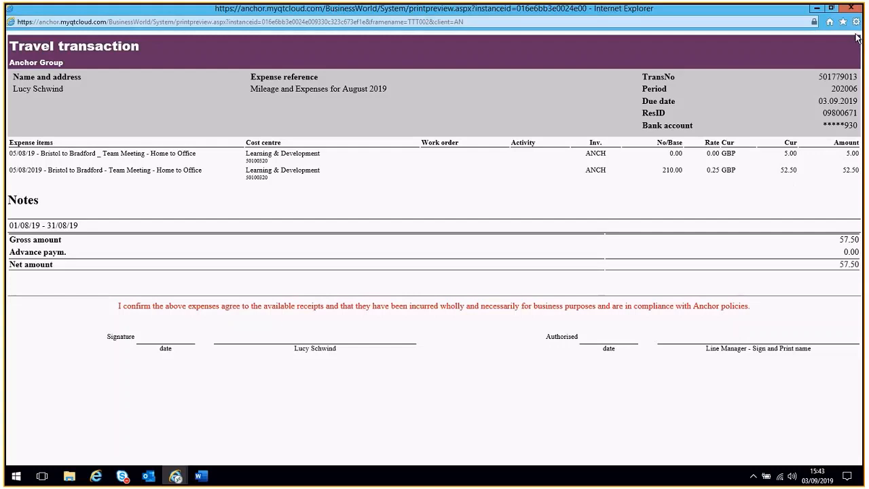
mouse_move(858, 22)
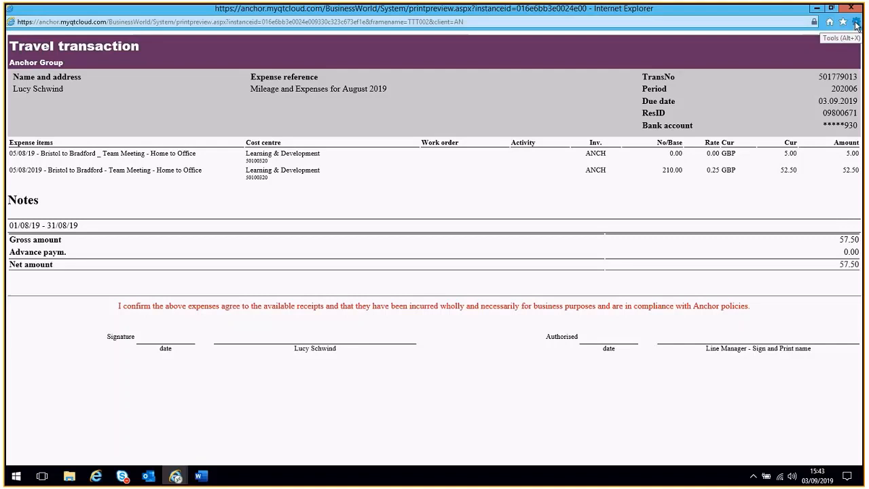
click(858, 24)
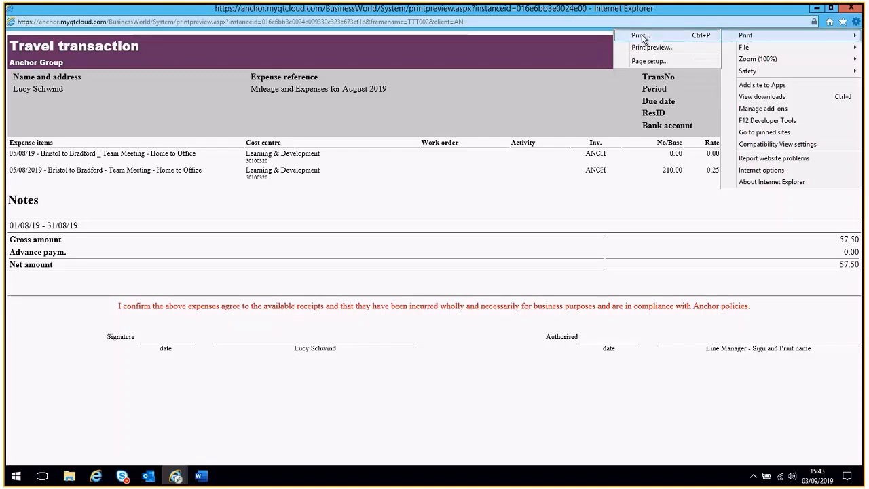
Step: Print the transaction via Microsoft Print to PDF as 'Expenses - Aug 2019' in Training
click(640, 35)
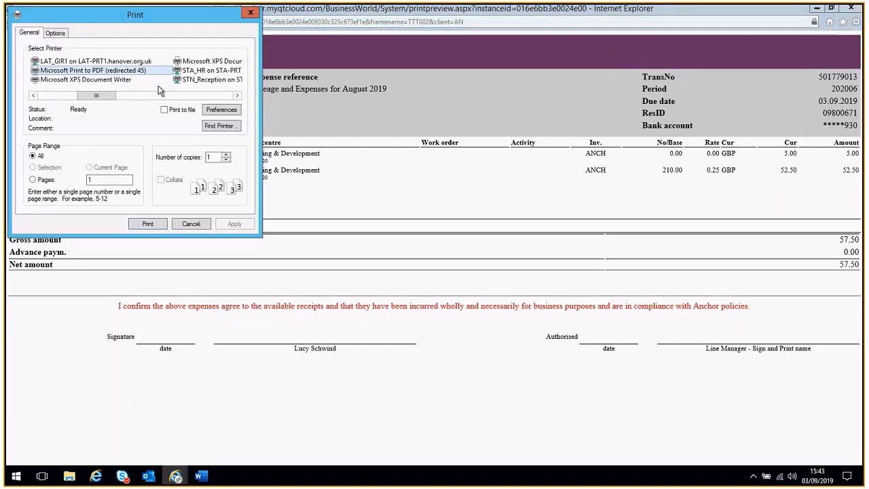
mouse_move(75, 71)
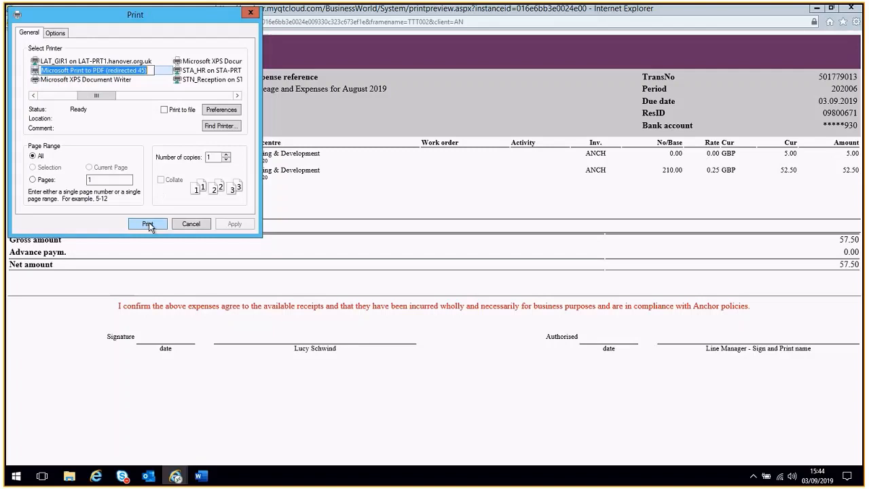
click(146, 224)
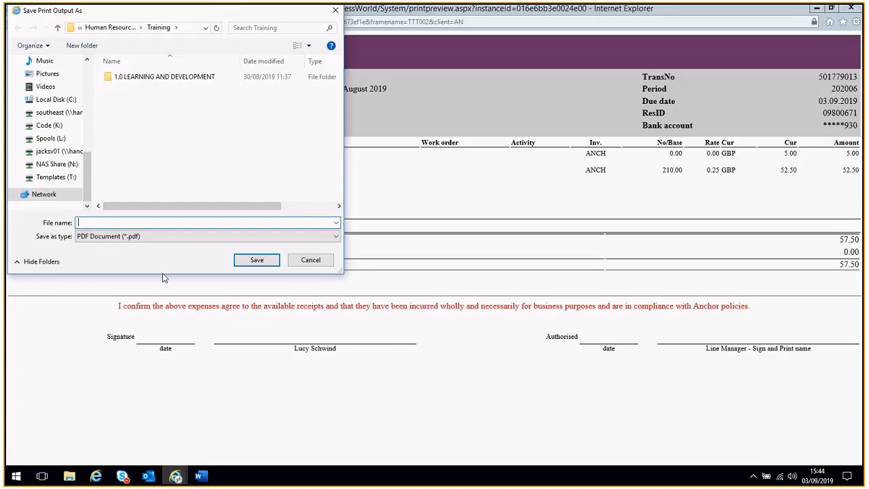
text(Expenses - Aug 2019)
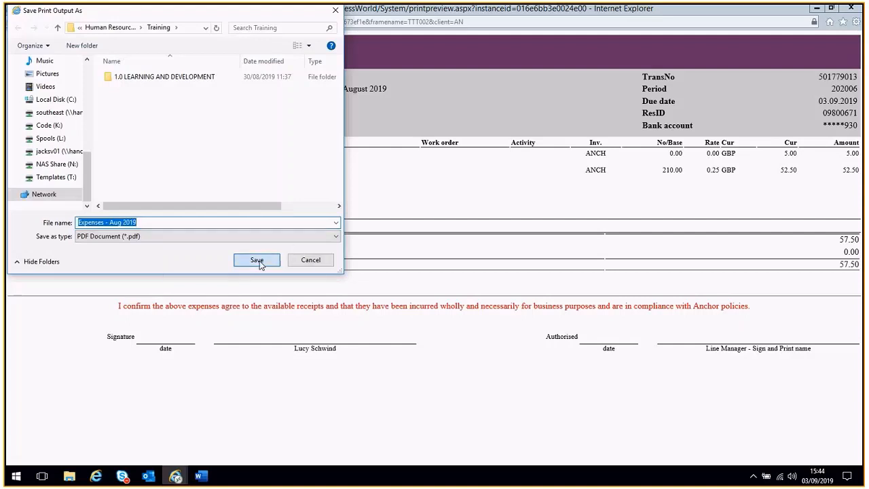
click(257, 260)
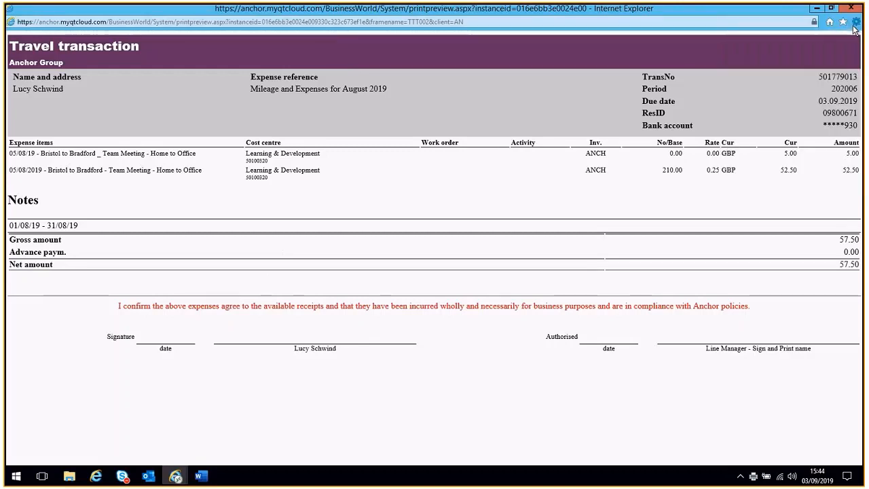
mouse_move(544, 482)
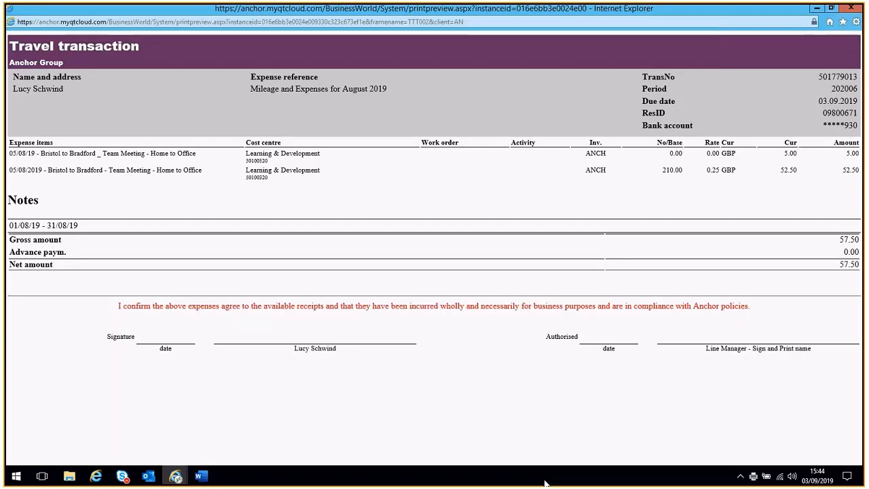
Step: Save a screenshot of the transaction in the Word document and close the preview
key(alt+tab)
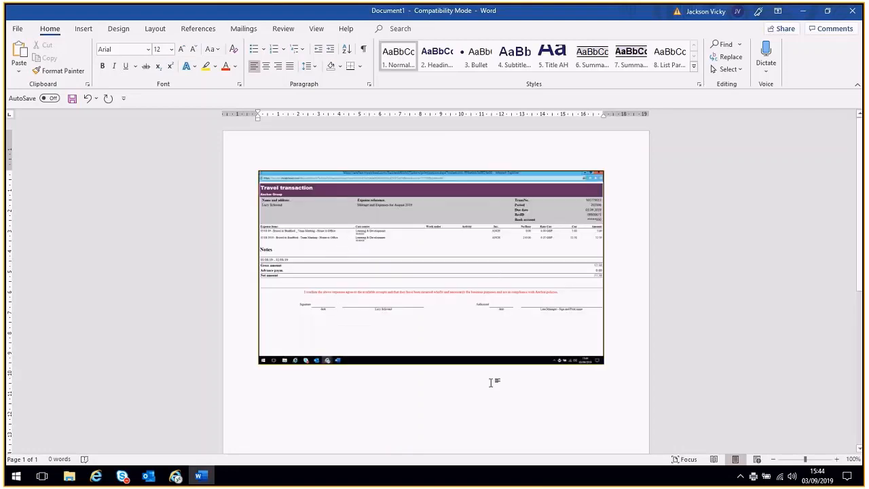
click(22, 29)
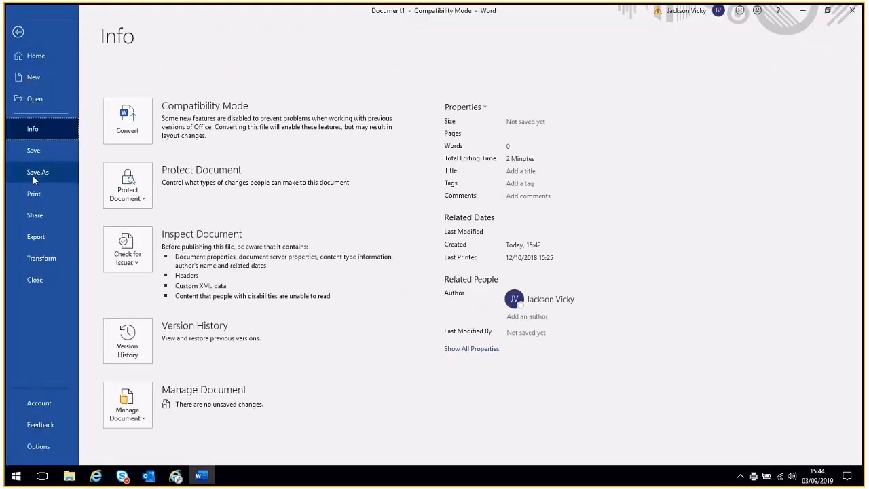
click(19, 33)
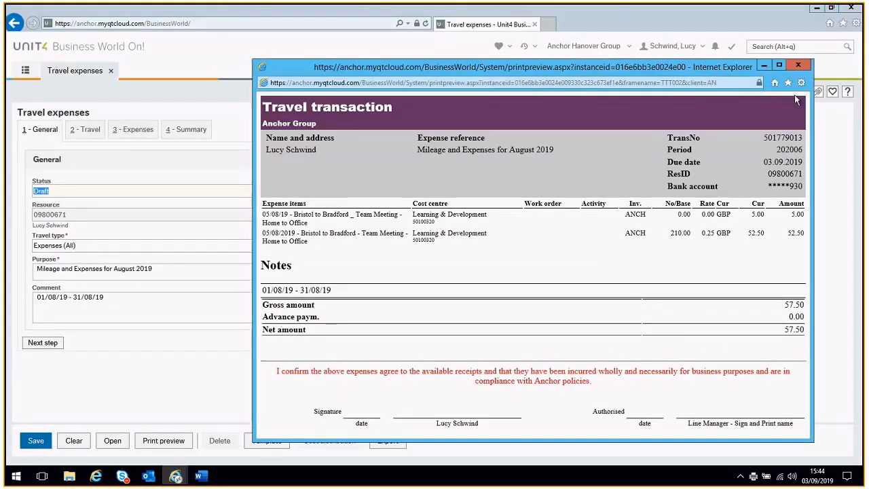
mouse_move(783, 114)
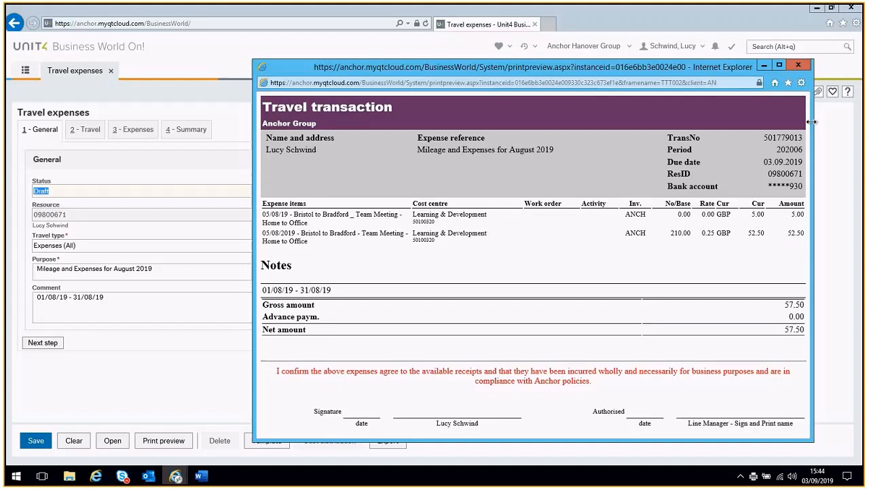
mouse_move(800, 116)
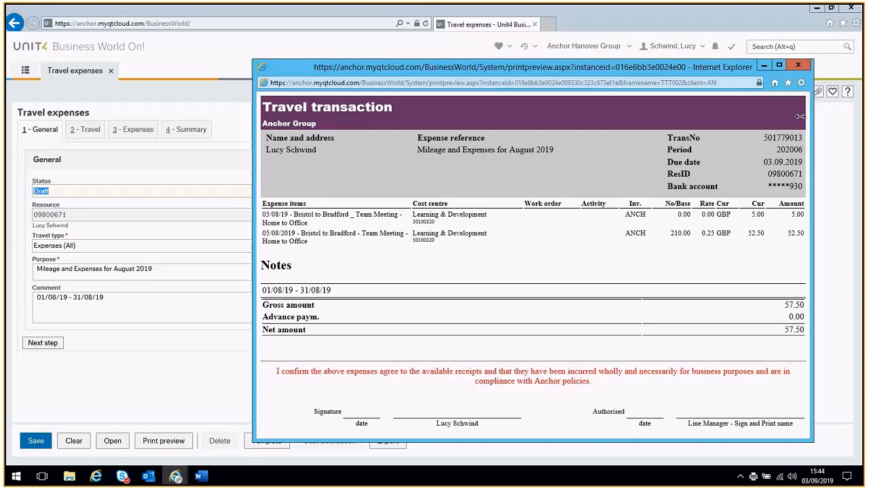
mouse_move(796, 66)
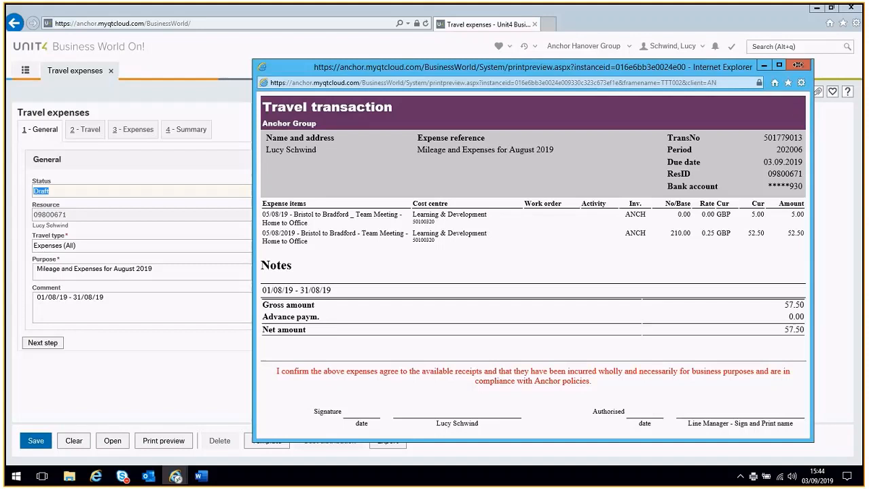
mouse_move(802, 84)
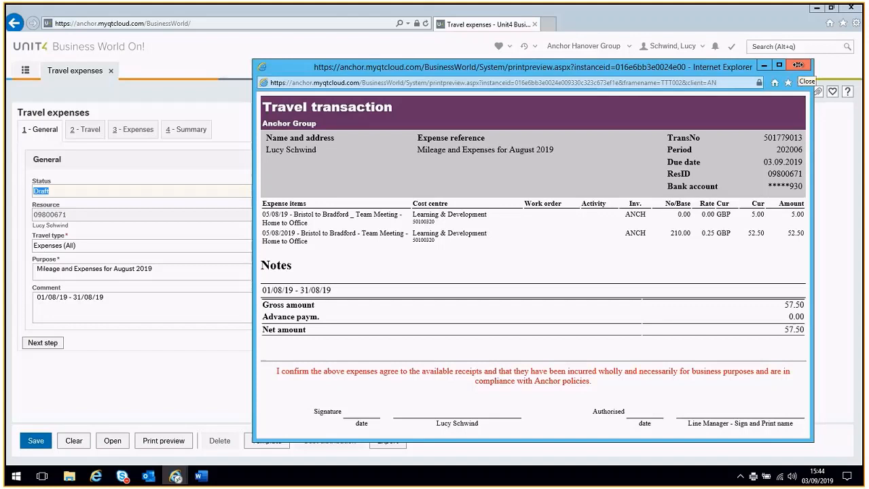
click(804, 82)
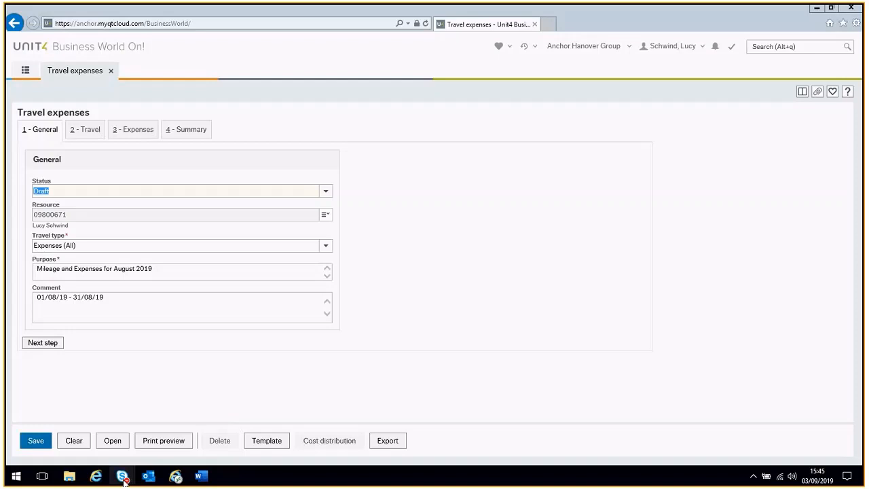
mouse_move(393, 341)
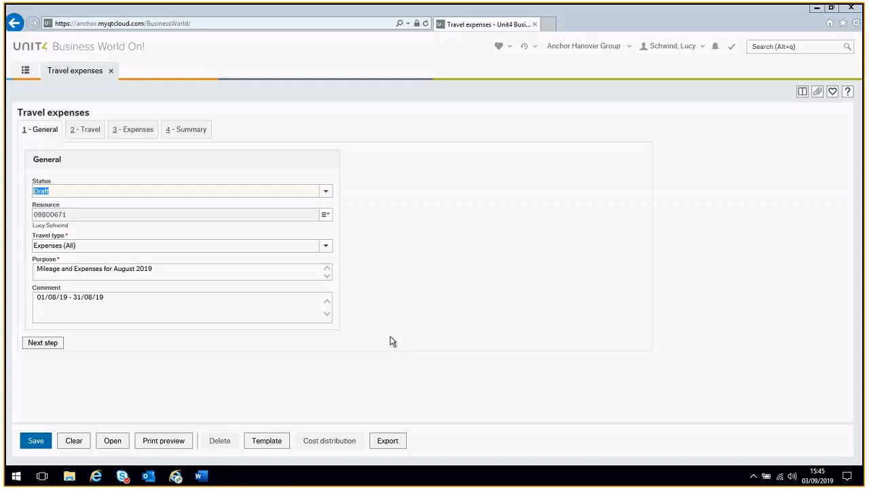
Step: Change the claim status from Draft to Ready
click(326, 190)
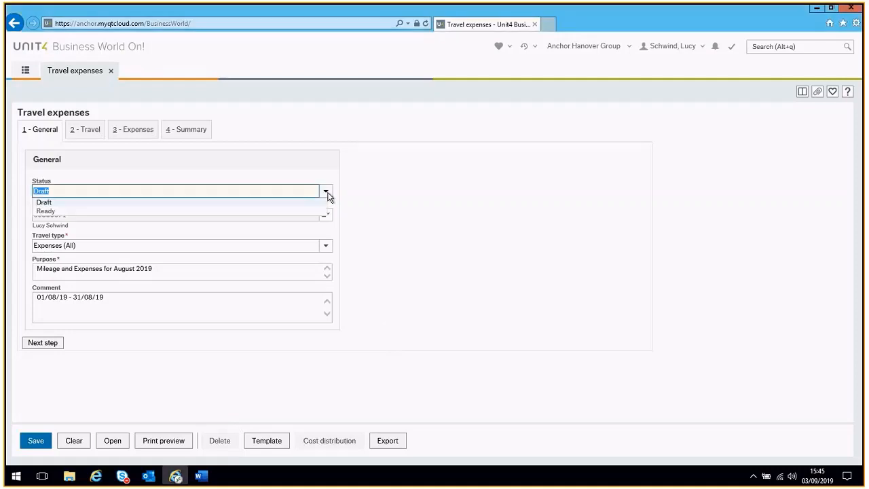
click(46, 215)
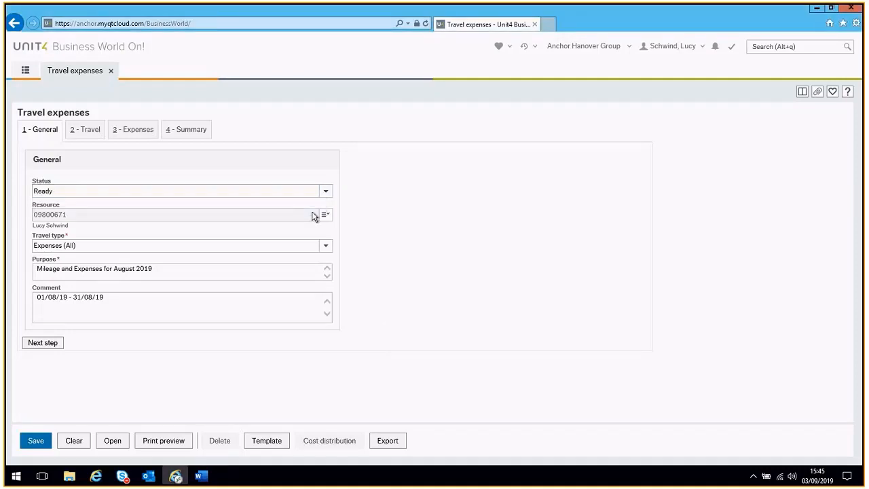
mouse_move(35, 440)
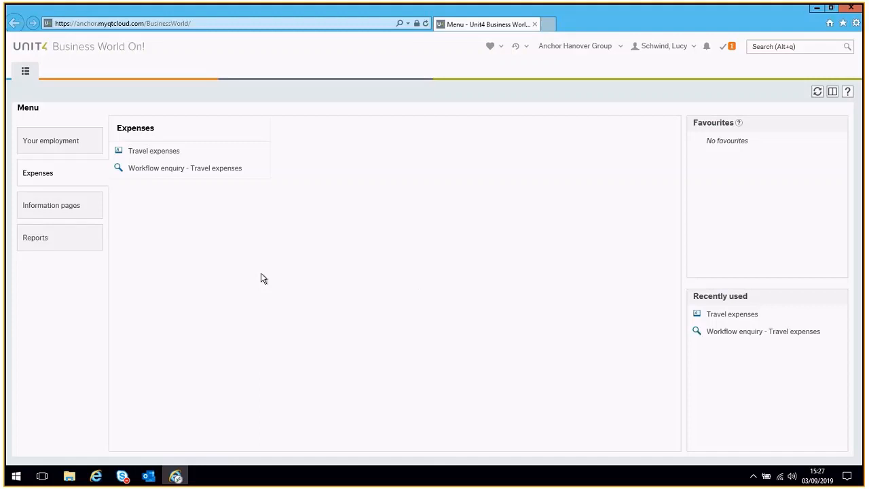
mouse_move(724, 49)
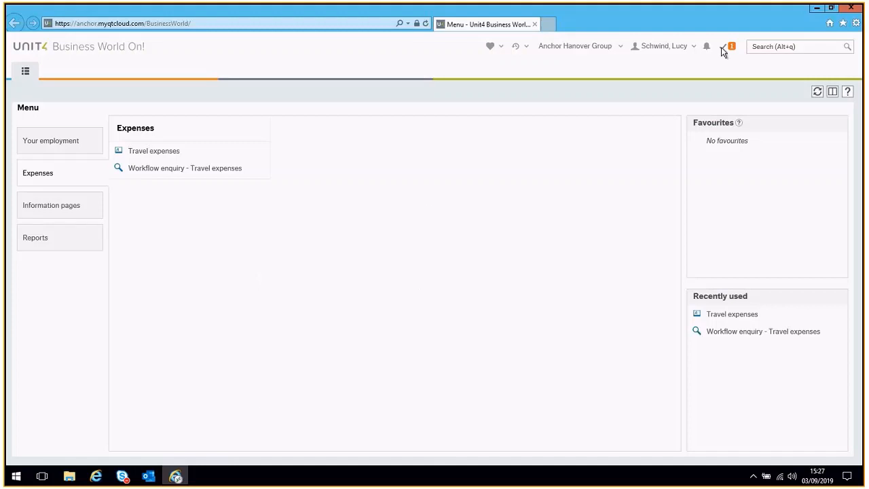
click(724, 46)
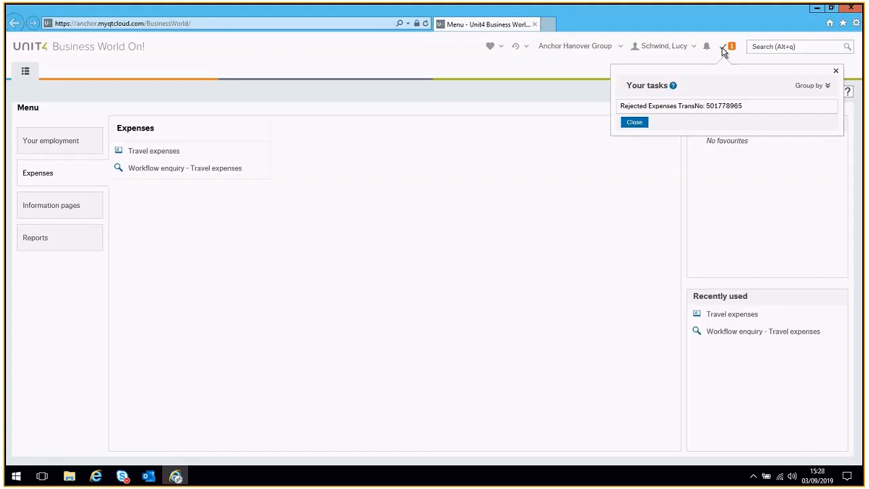
mouse_move(717, 71)
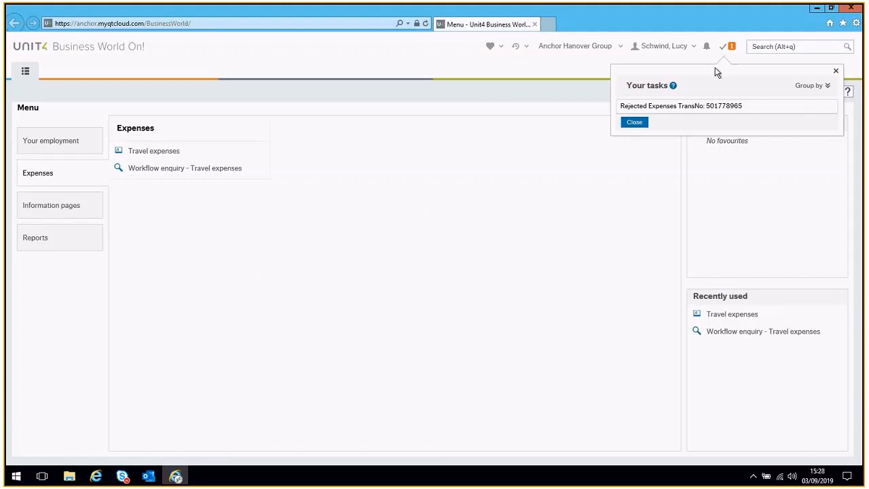
click(703, 106)
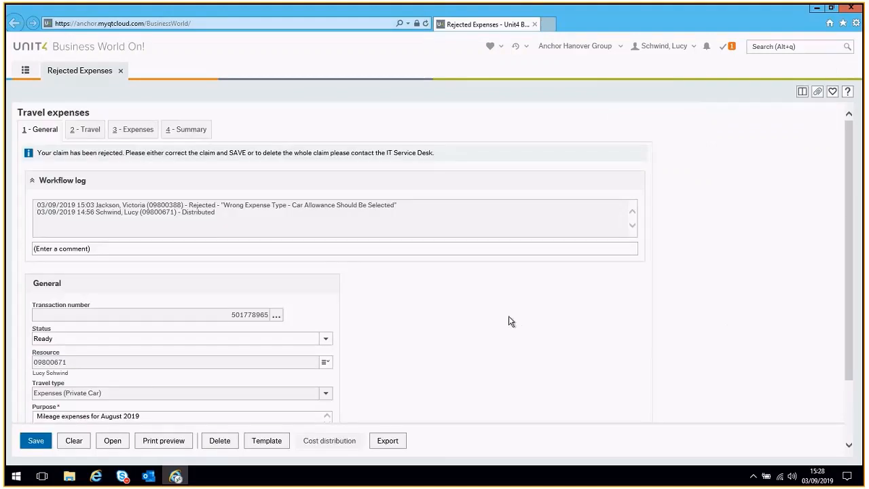
scroll(down, 3)
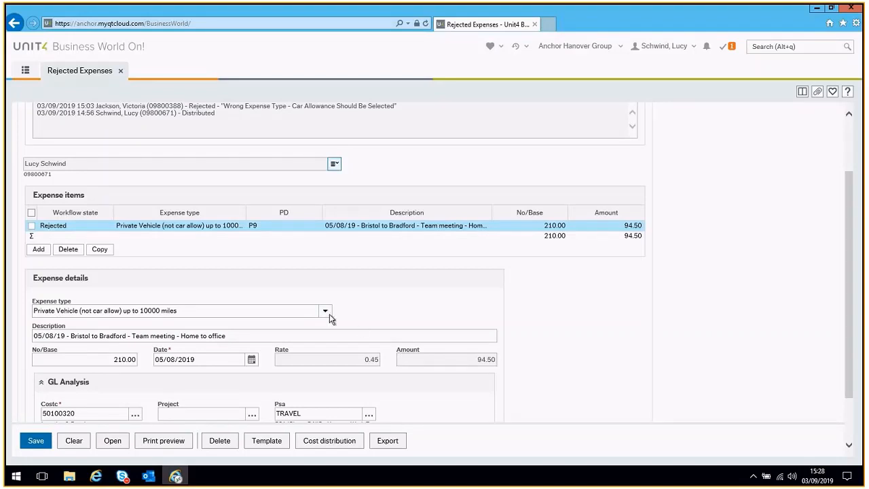
Step: Set the item to Private Mileage with Car Allowance, dated 05/08, 'Bristol to Bradford - Team Meeting - Home to Office'
click(324, 311)
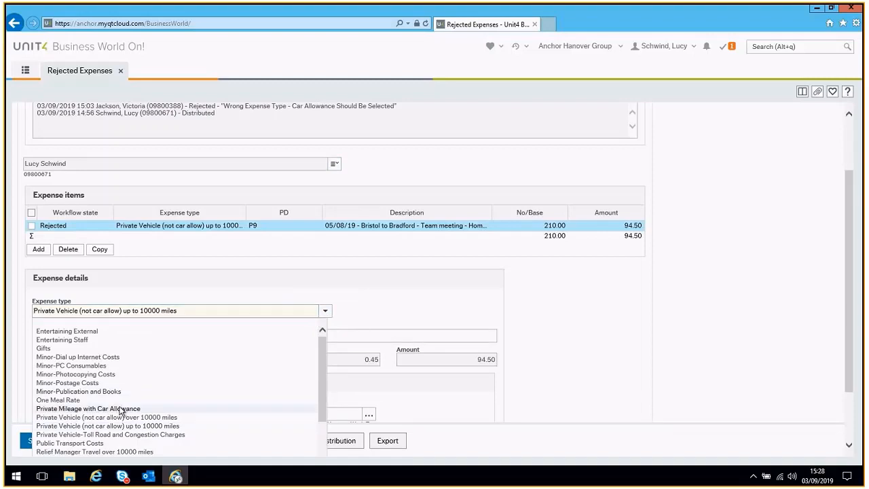
click(87, 407)
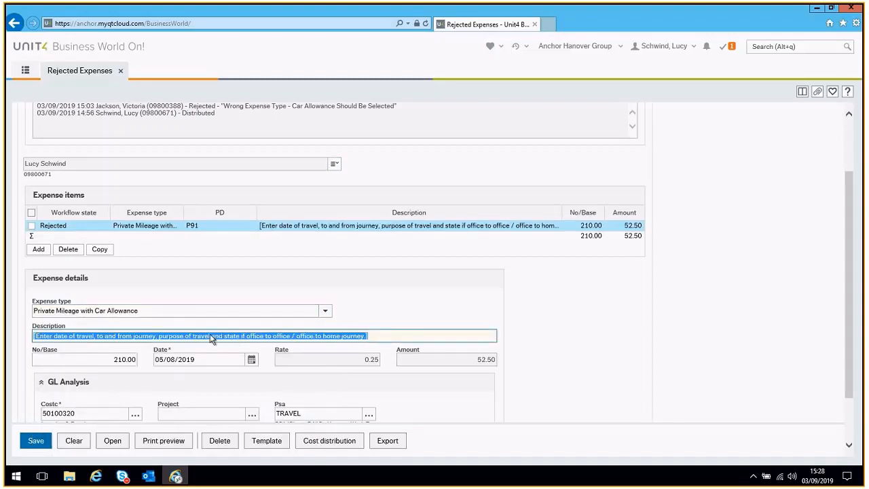
text(05/08/19 -)
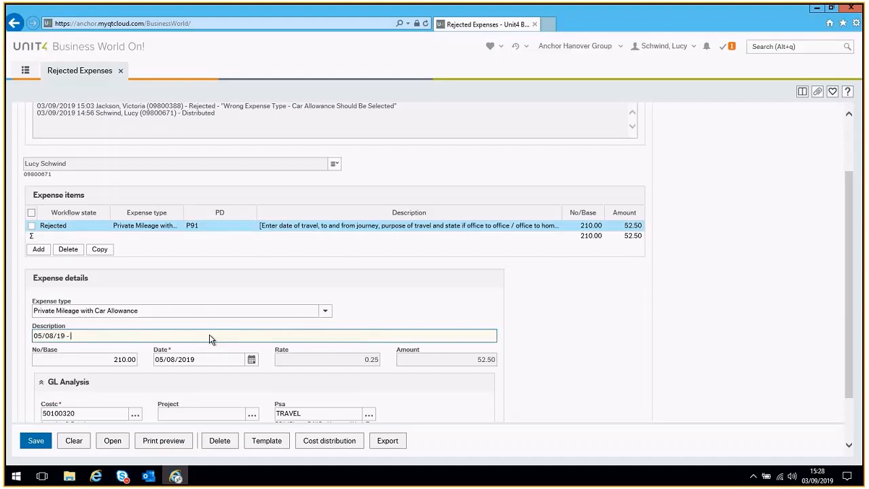
text(Bristol)
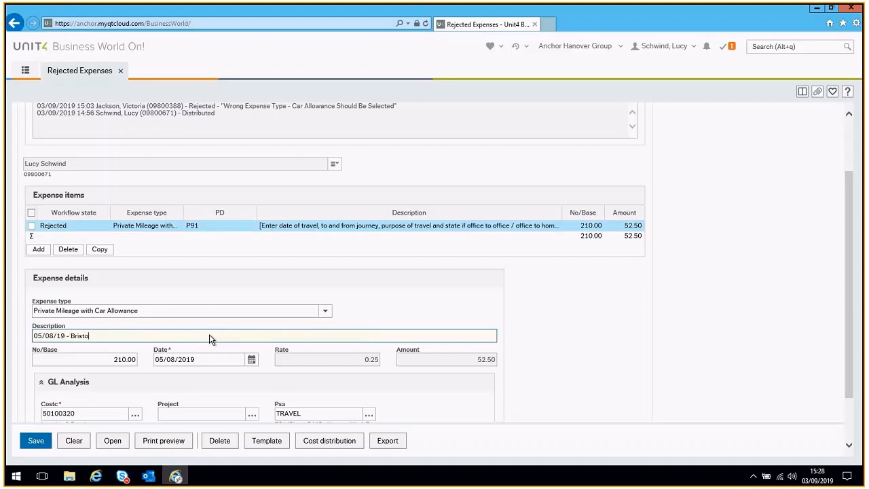
text(to Bradf)
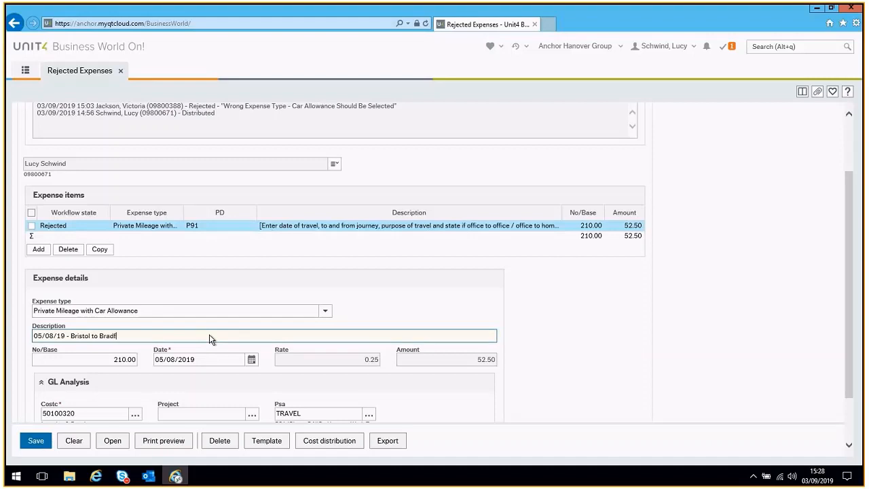
text(ord - Team)
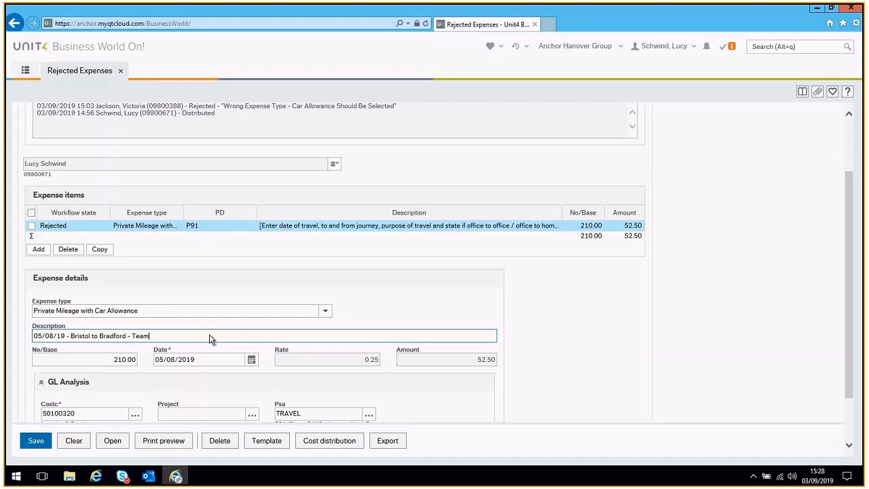
text(Meeting)
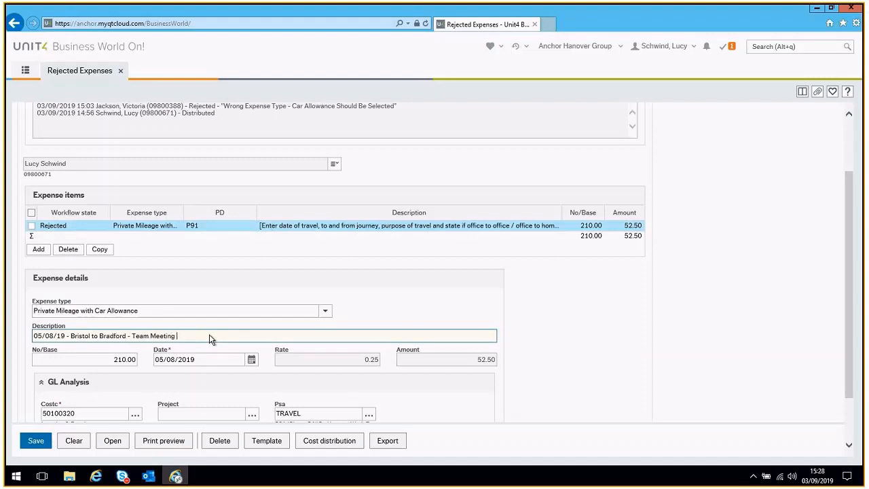
text(- Home to)
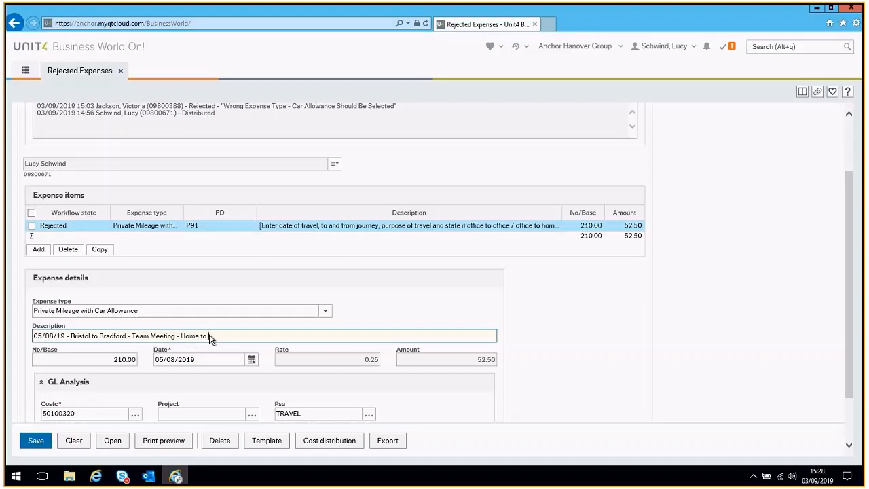
text(Office)
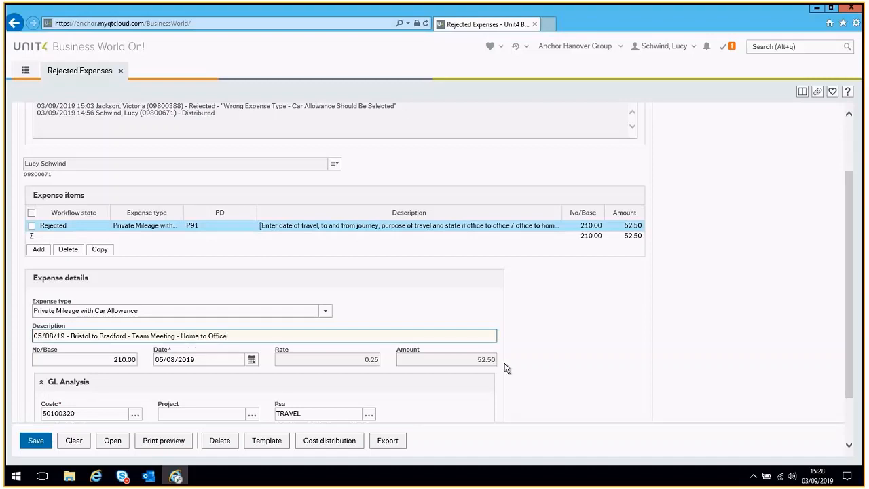
scroll(down, 3)
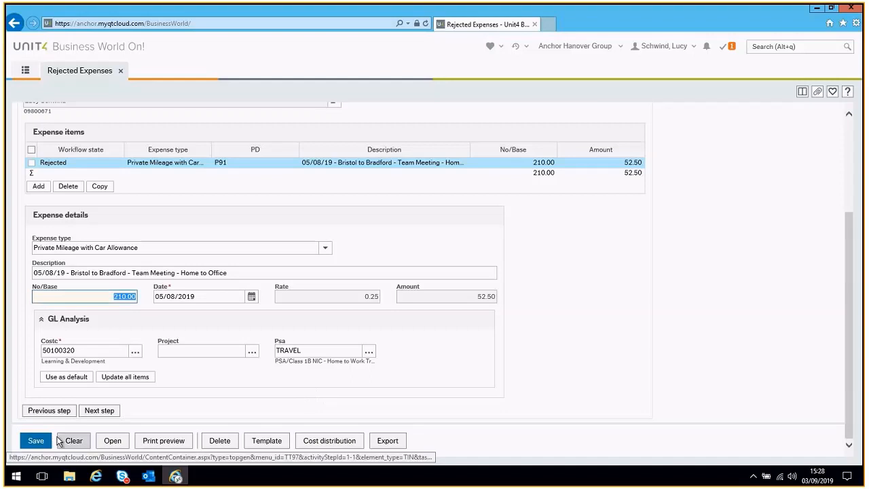
mouse_move(35, 440)
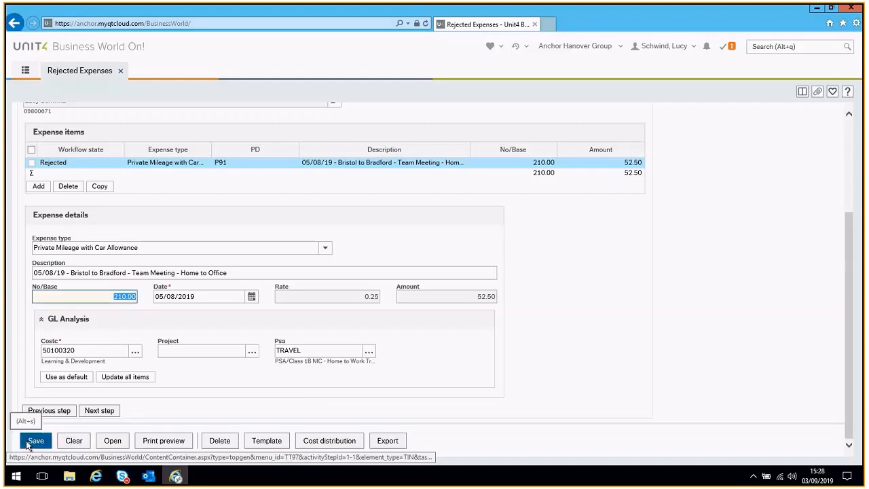